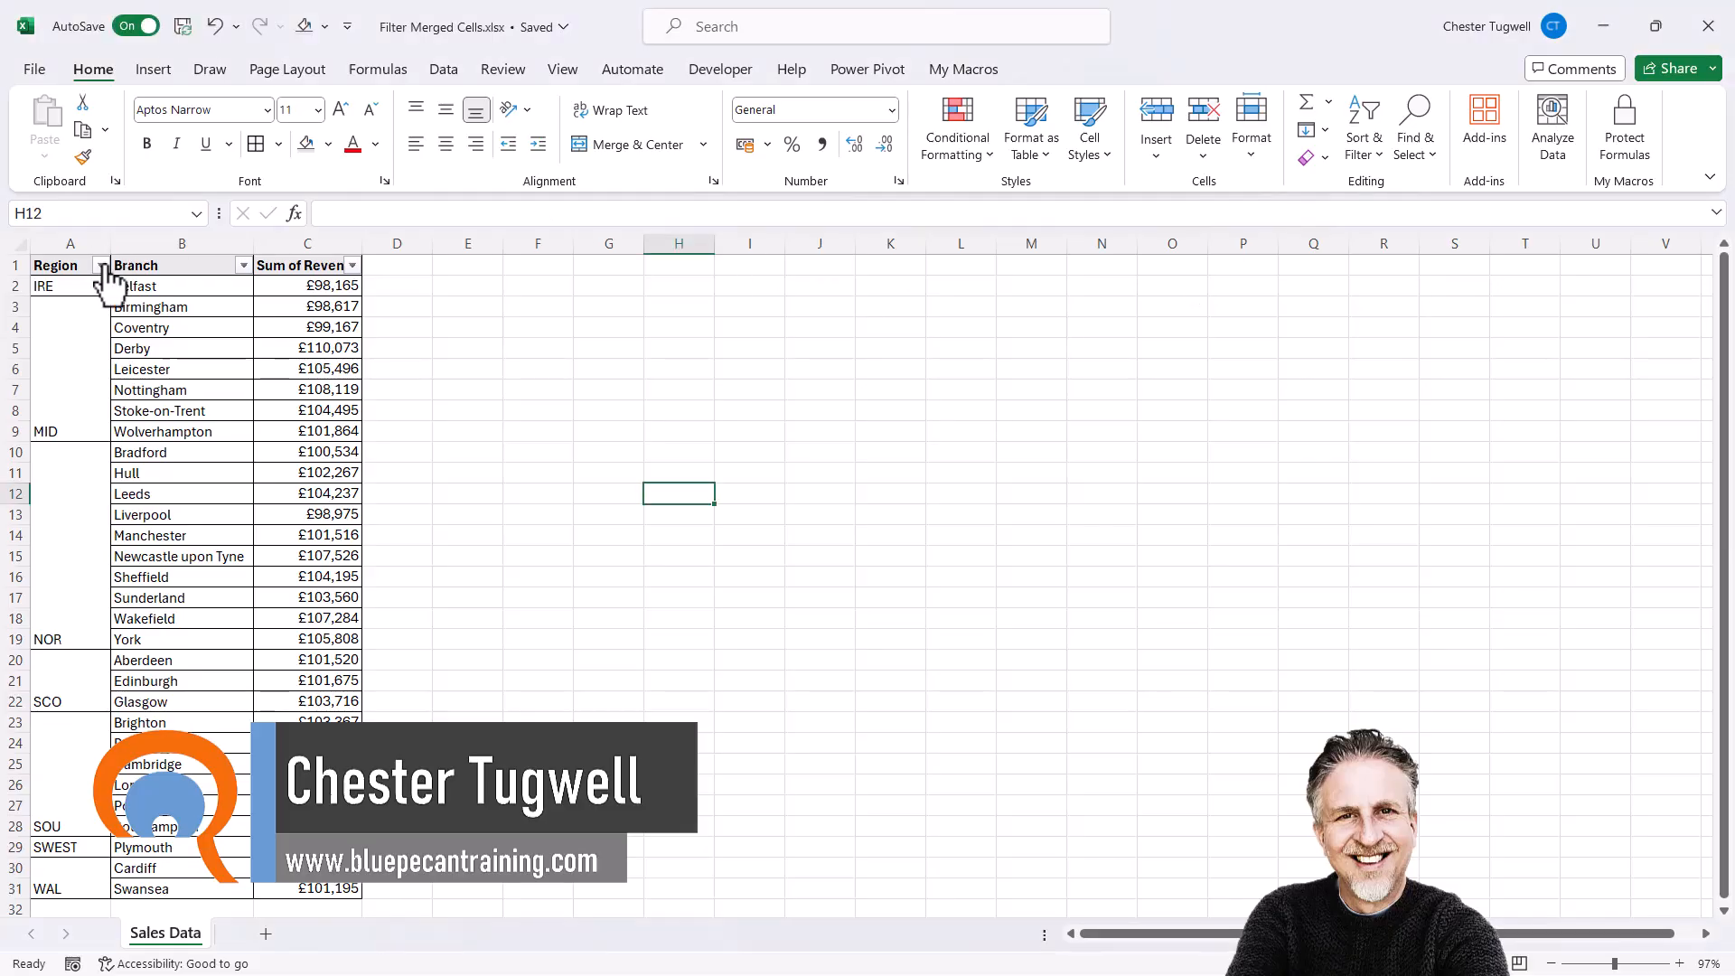
# Filter Region to MID, see only the Birmingham row, then reopen the Region filter
pyautogui.click(101, 264)
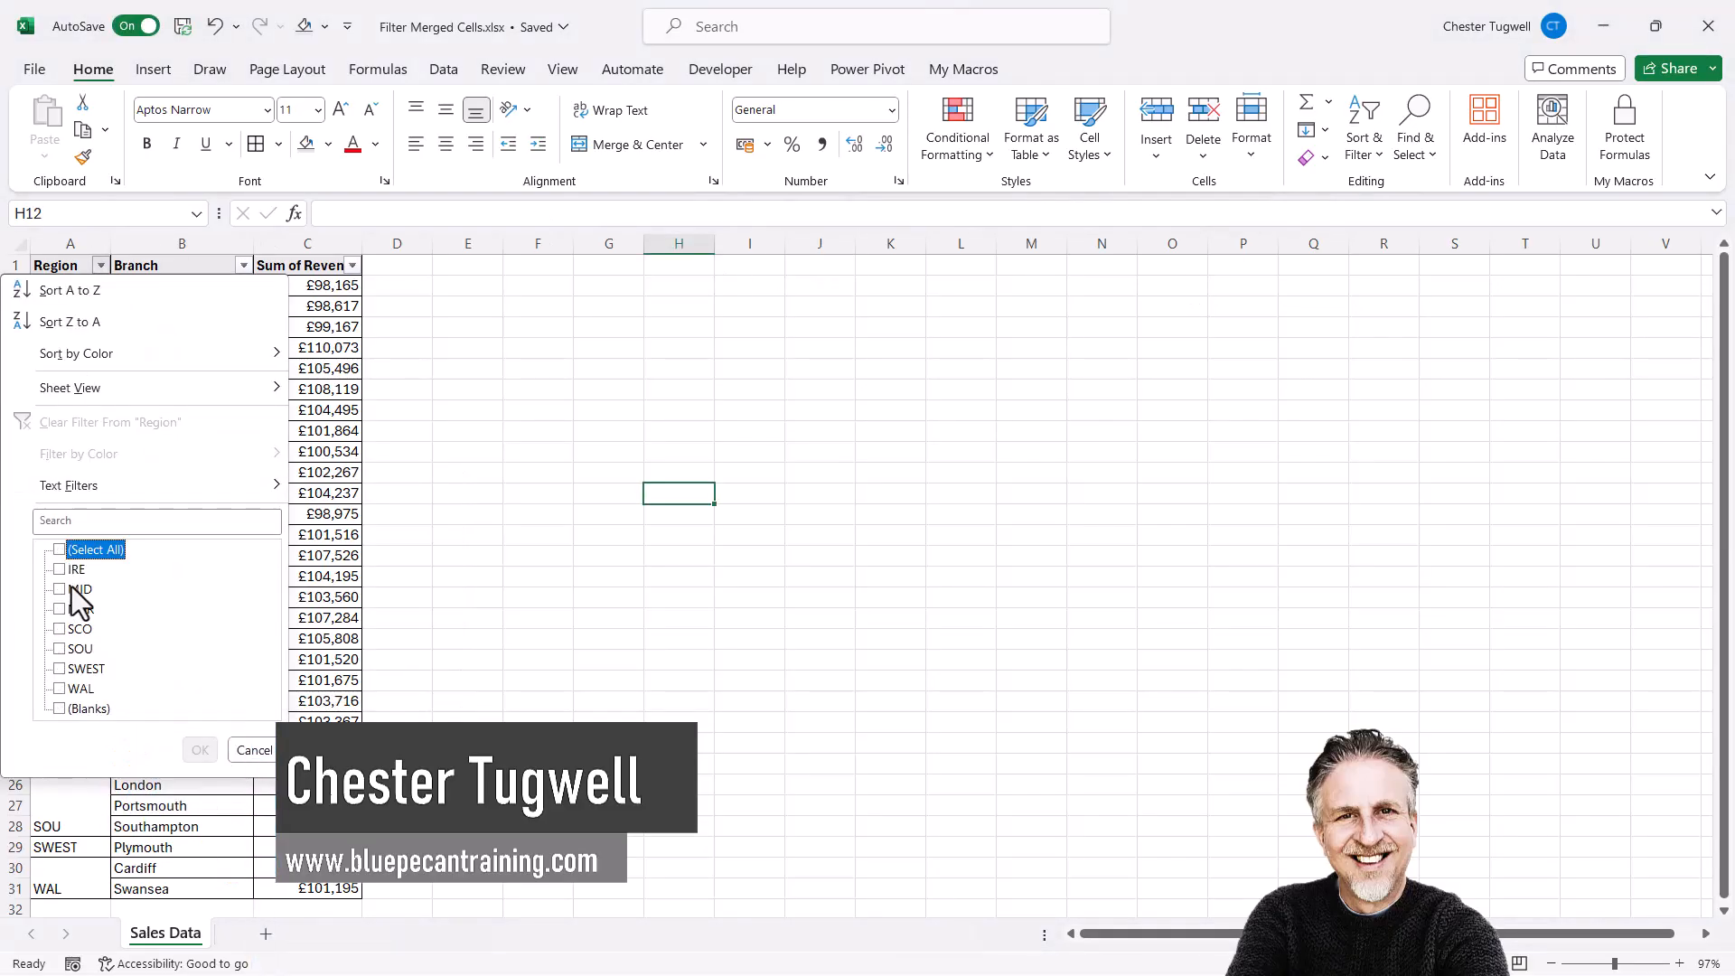
pyautogui.click(60, 589)
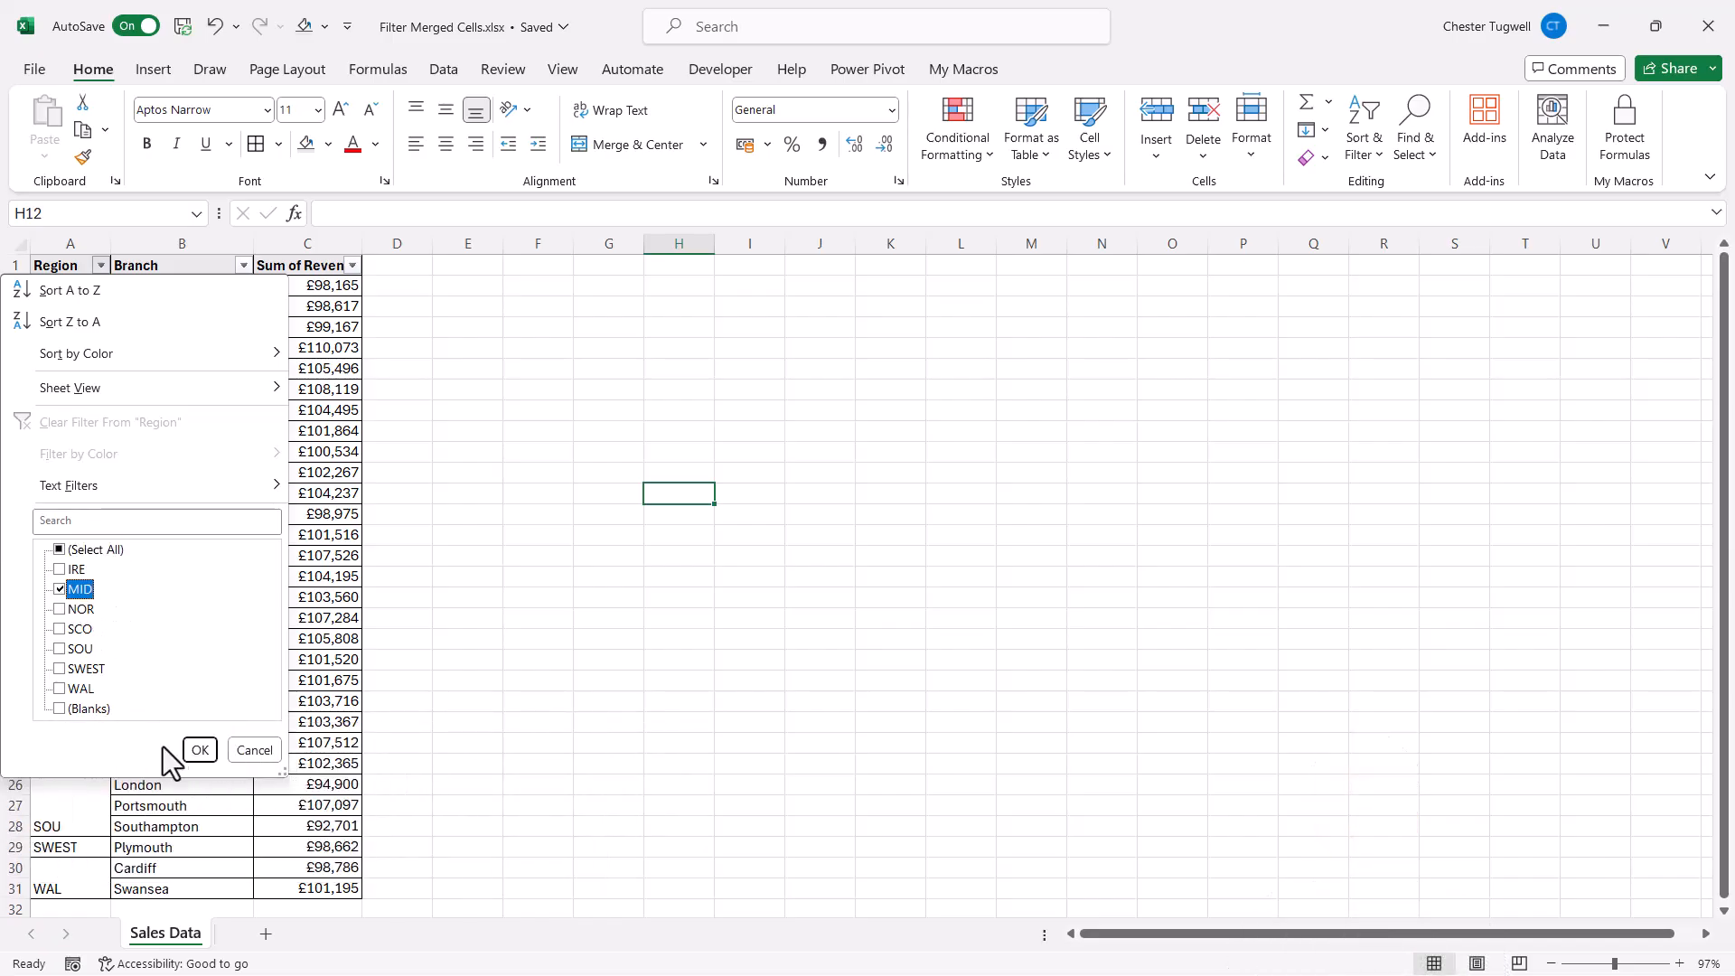
pyautogui.click(199, 748)
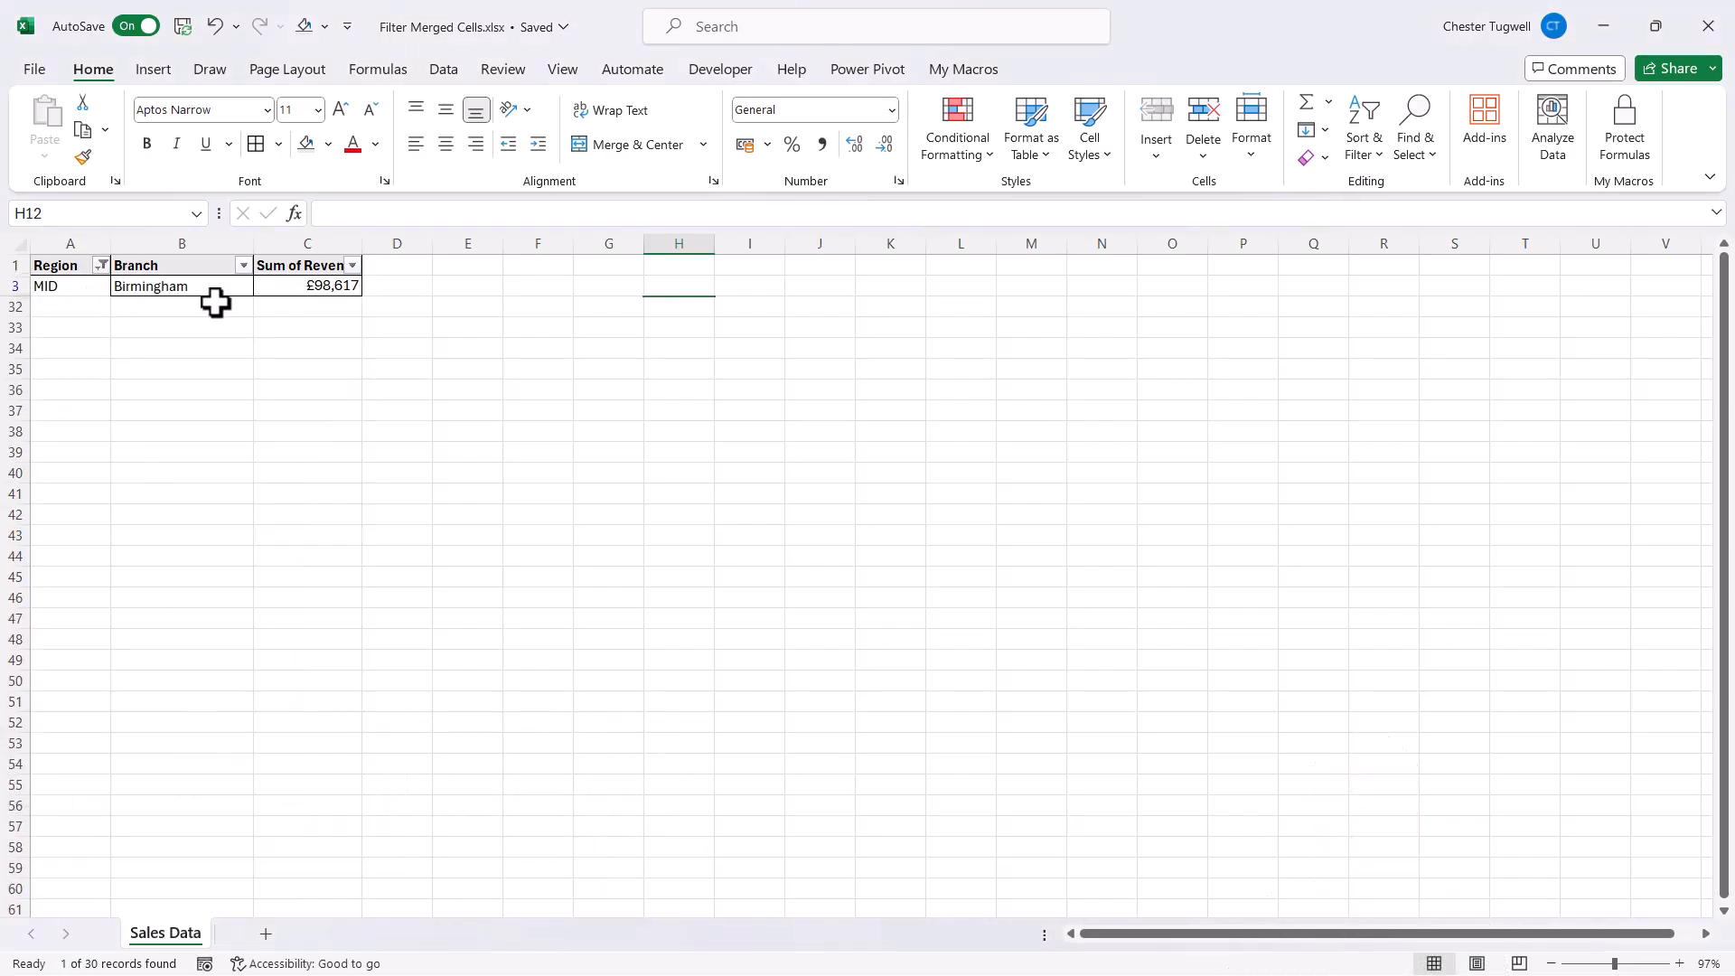
pyautogui.click(100, 263)
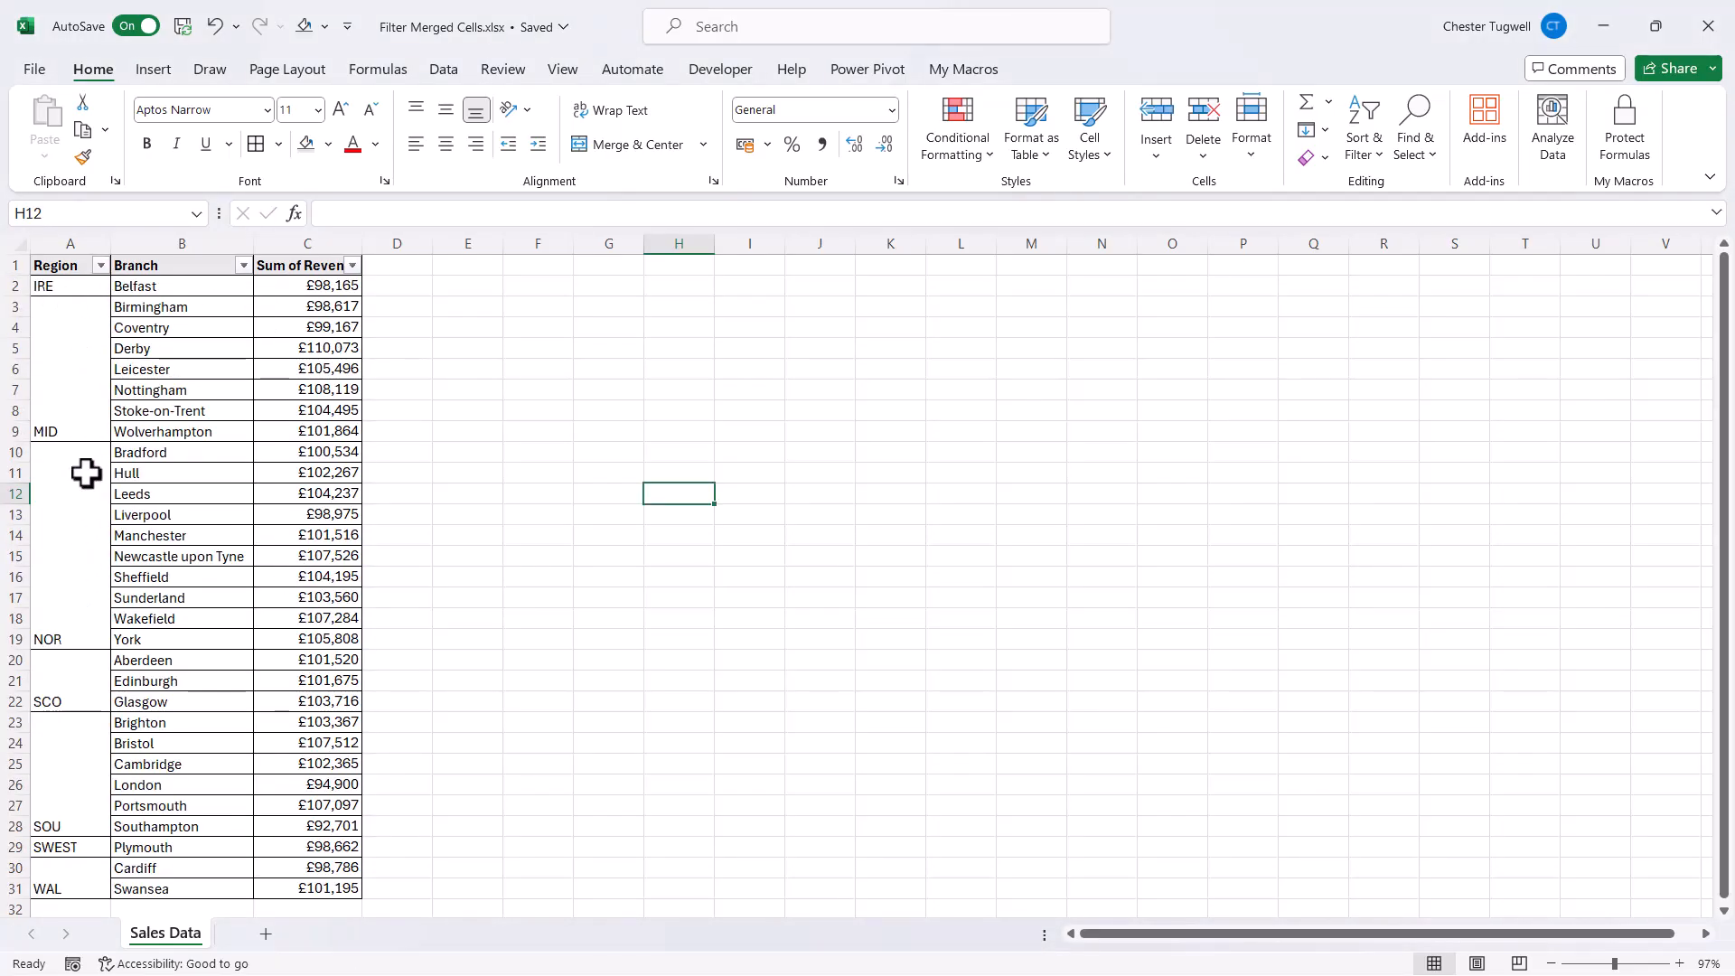
pyautogui.moveTo(239, 844)
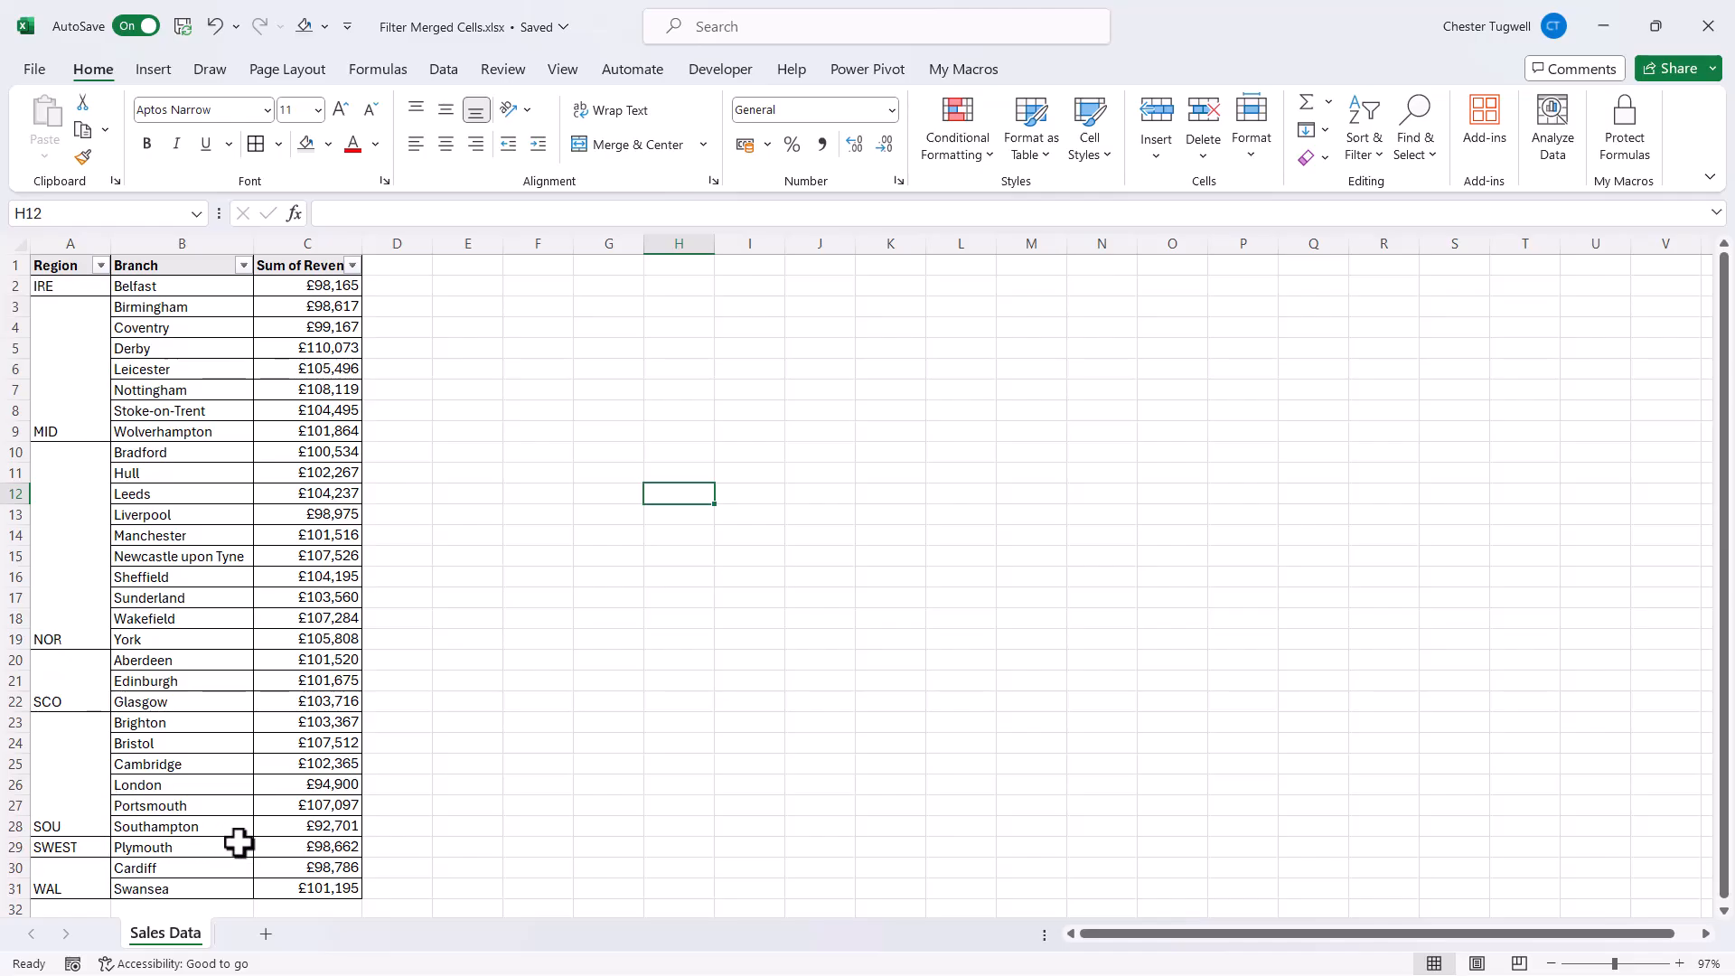
pyautogui.moveTo(80, 544)
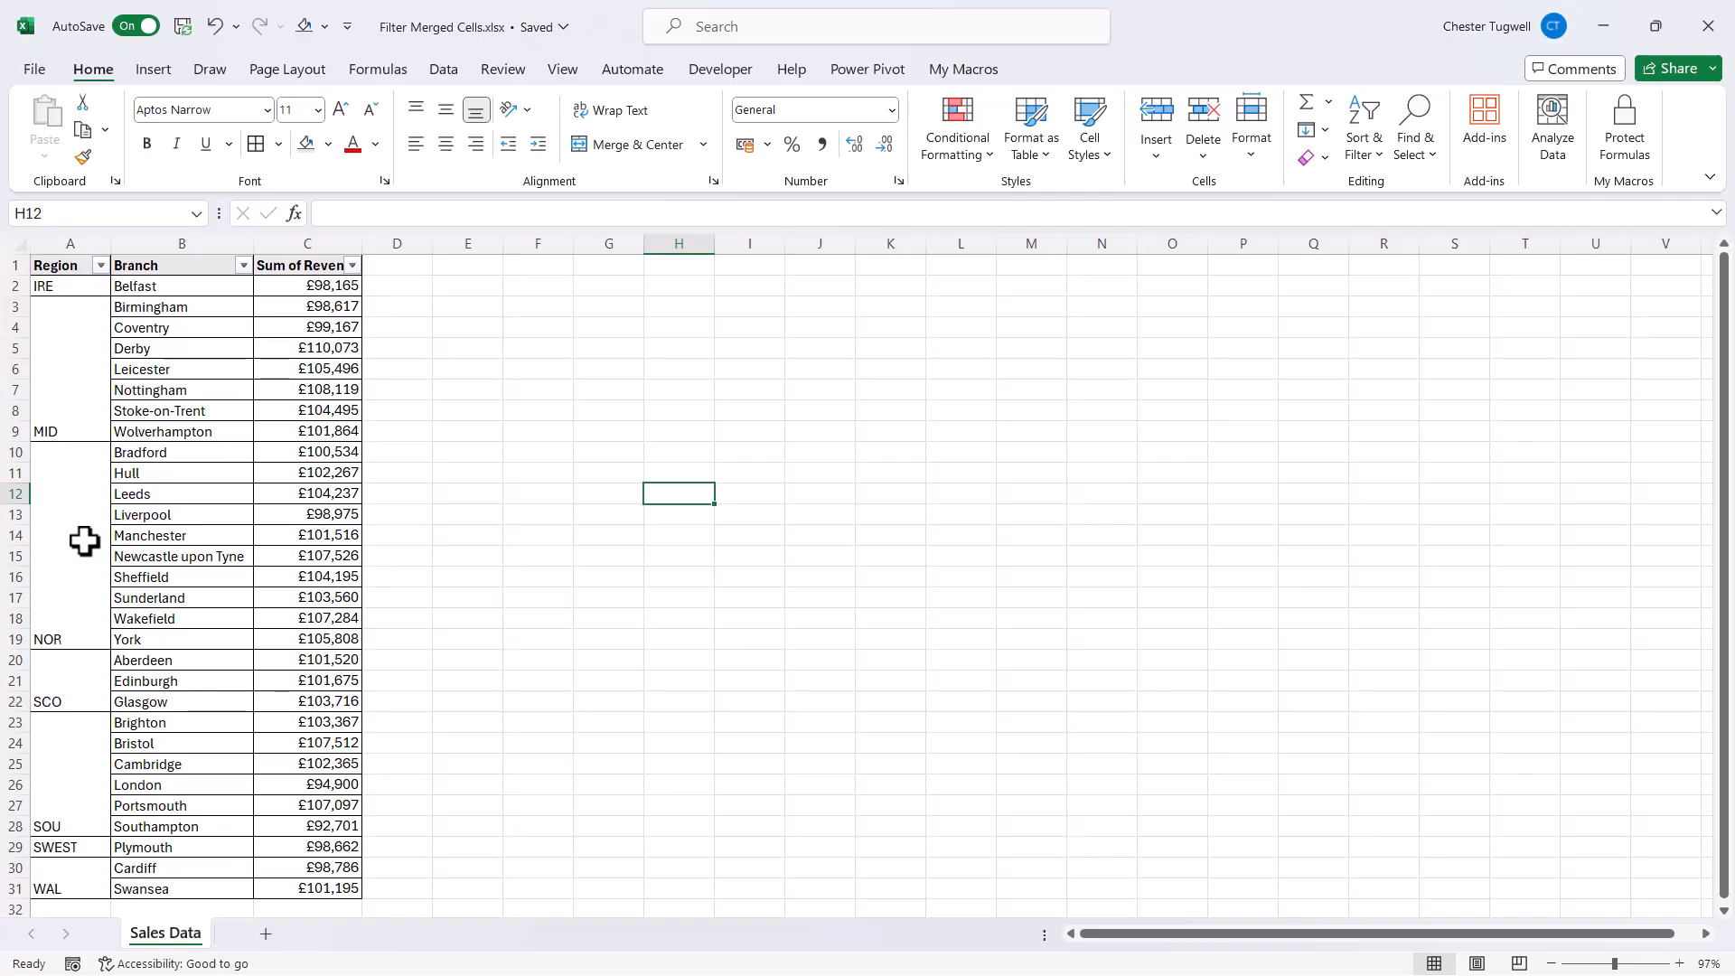
pyautogui.moveTo(73, 282)
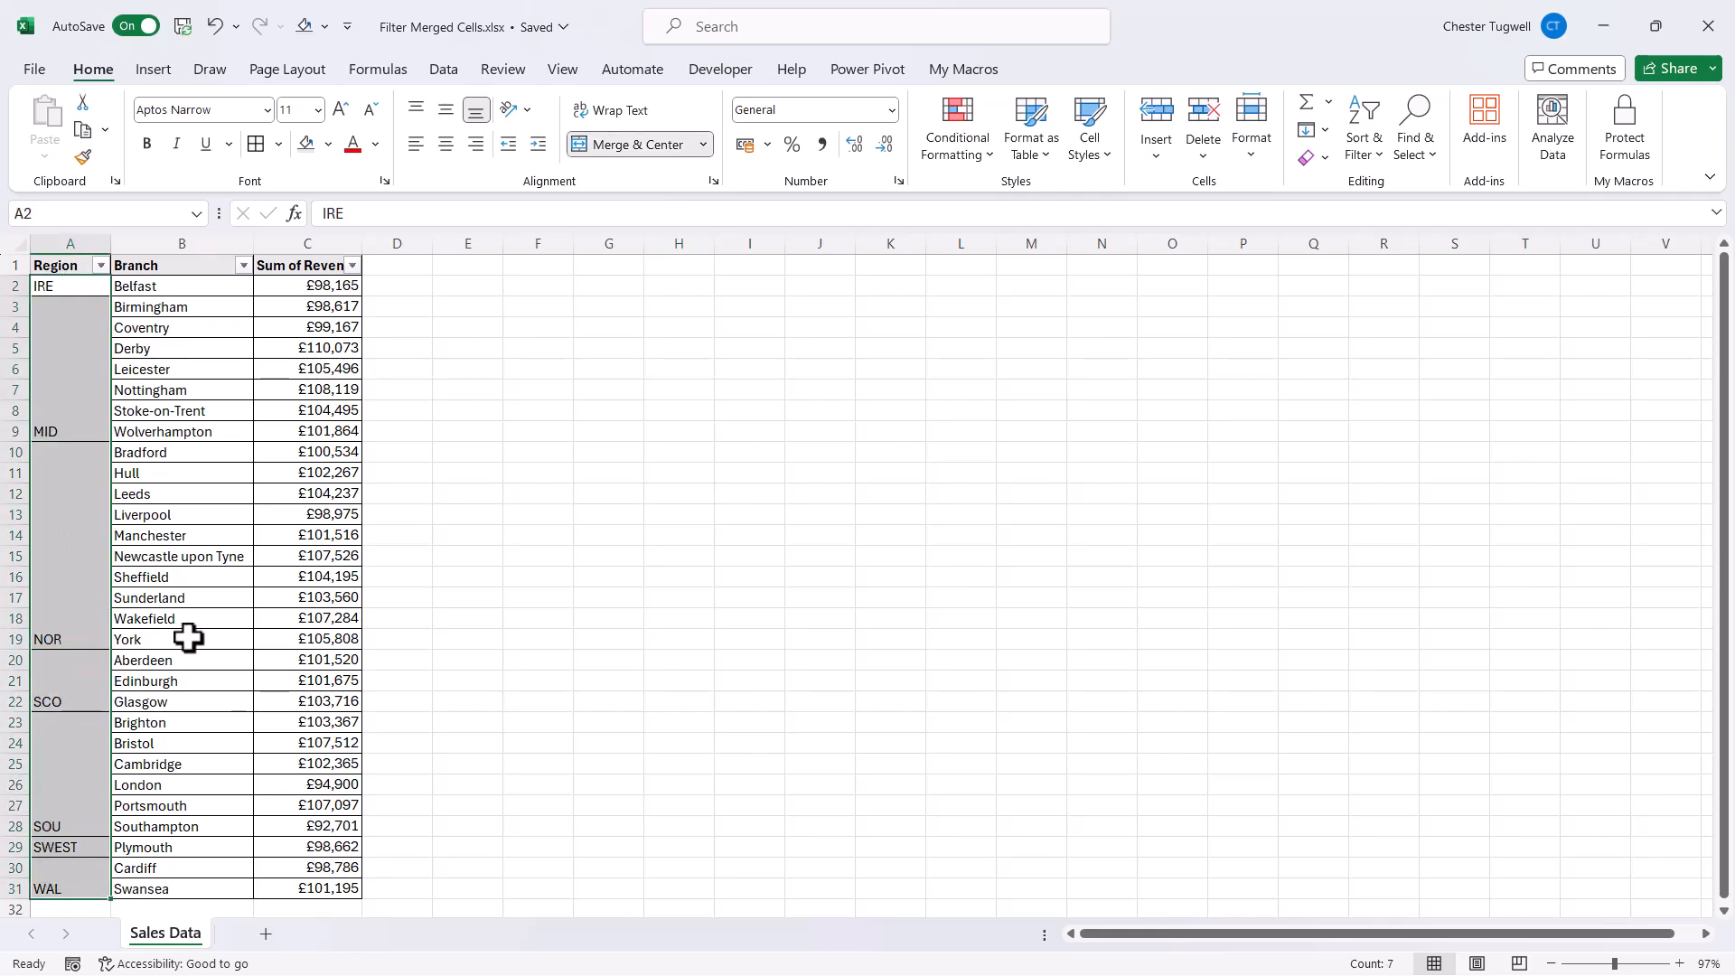
# Copy the merged Region cells A2:A31 and paste them into column F
pyautogui.press('ctrl+c')
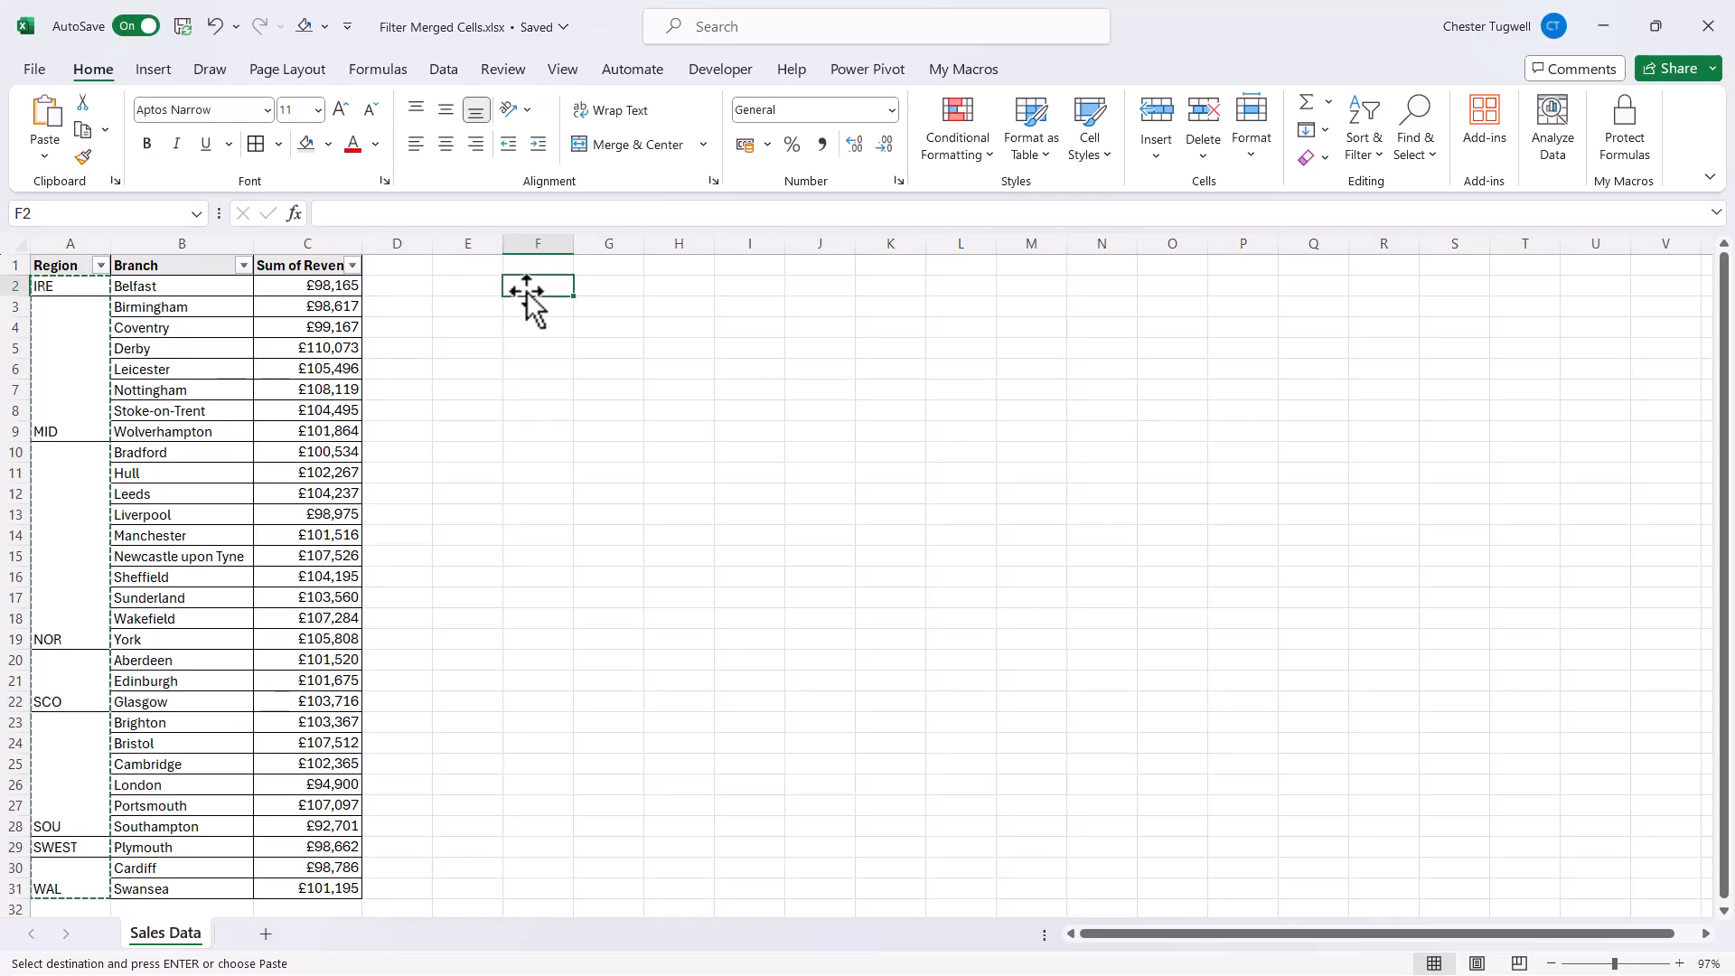
pyautogui.press('Enter')
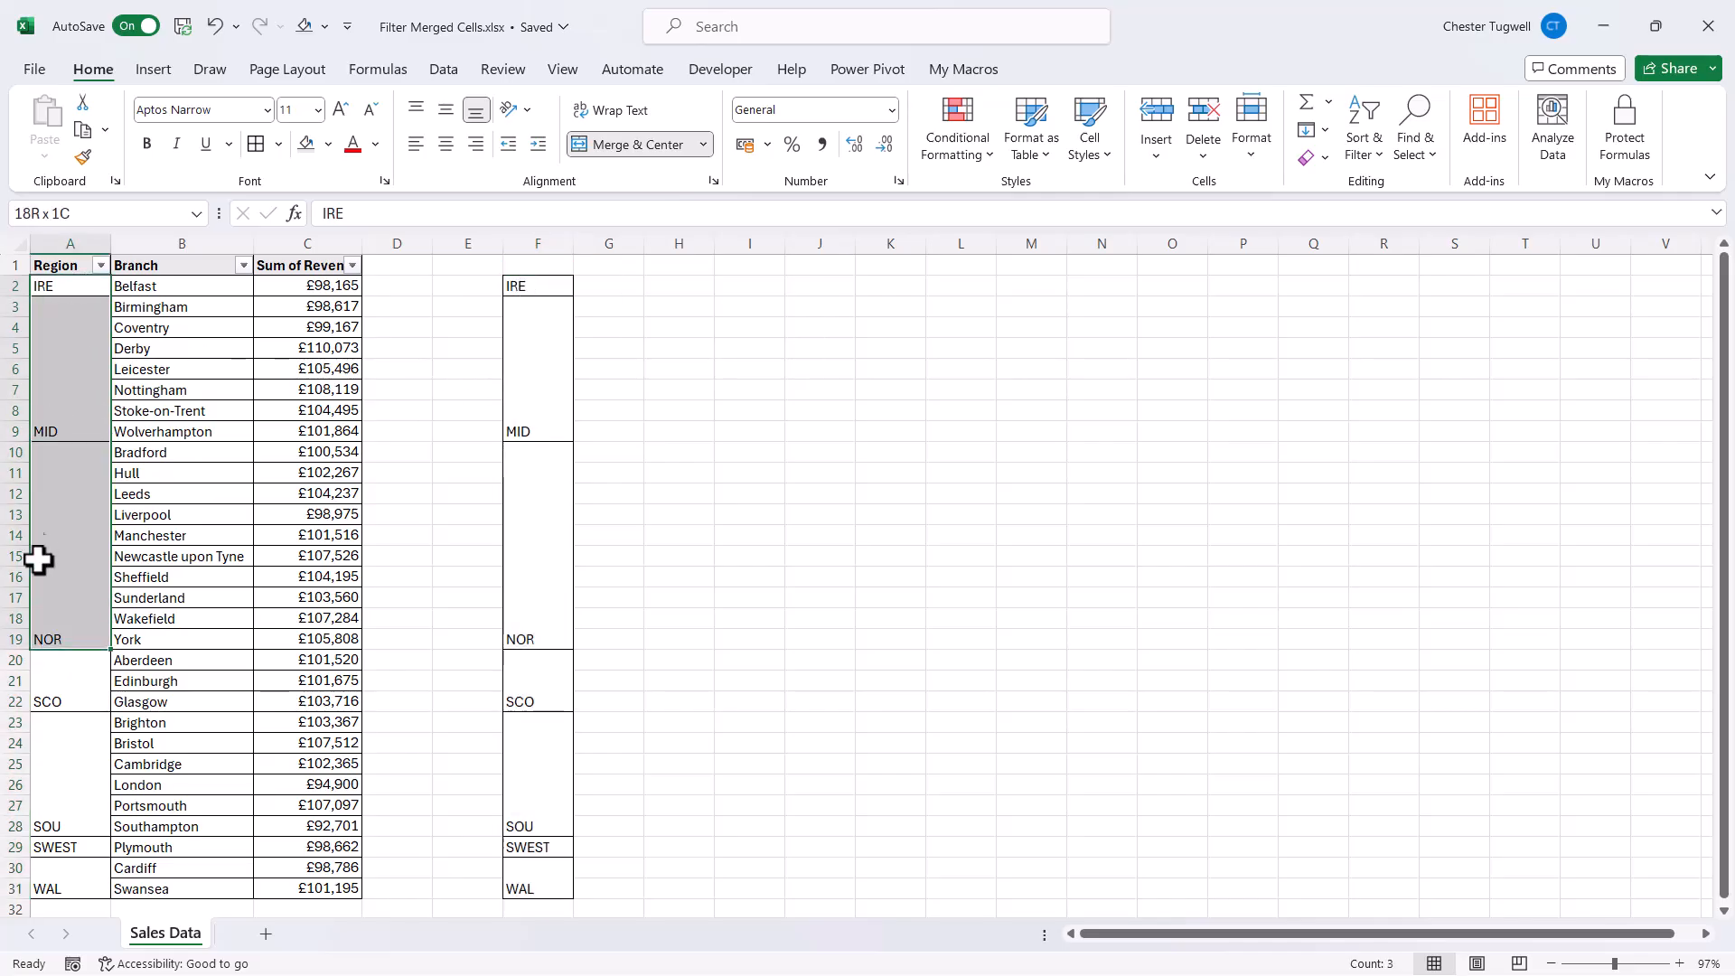
# Unmerge the Region cells A2:A31 so each region name stays only in its first row
pyautogui.click(69, 284)
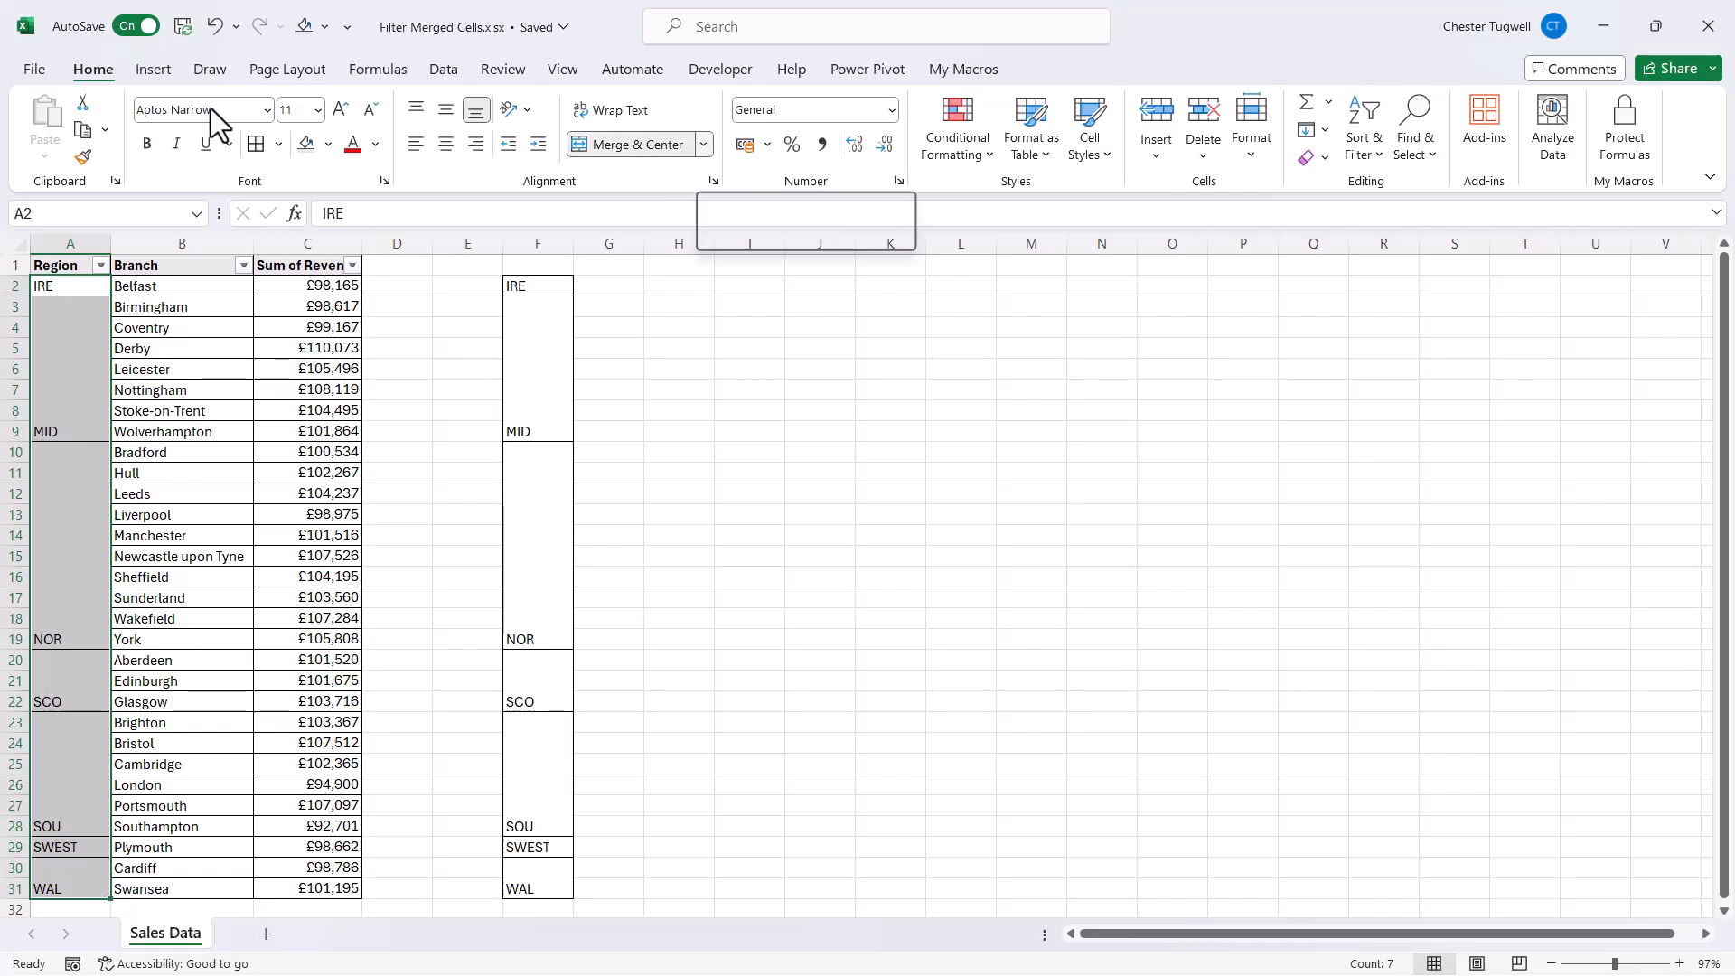
pyautogui.click(703, 145)
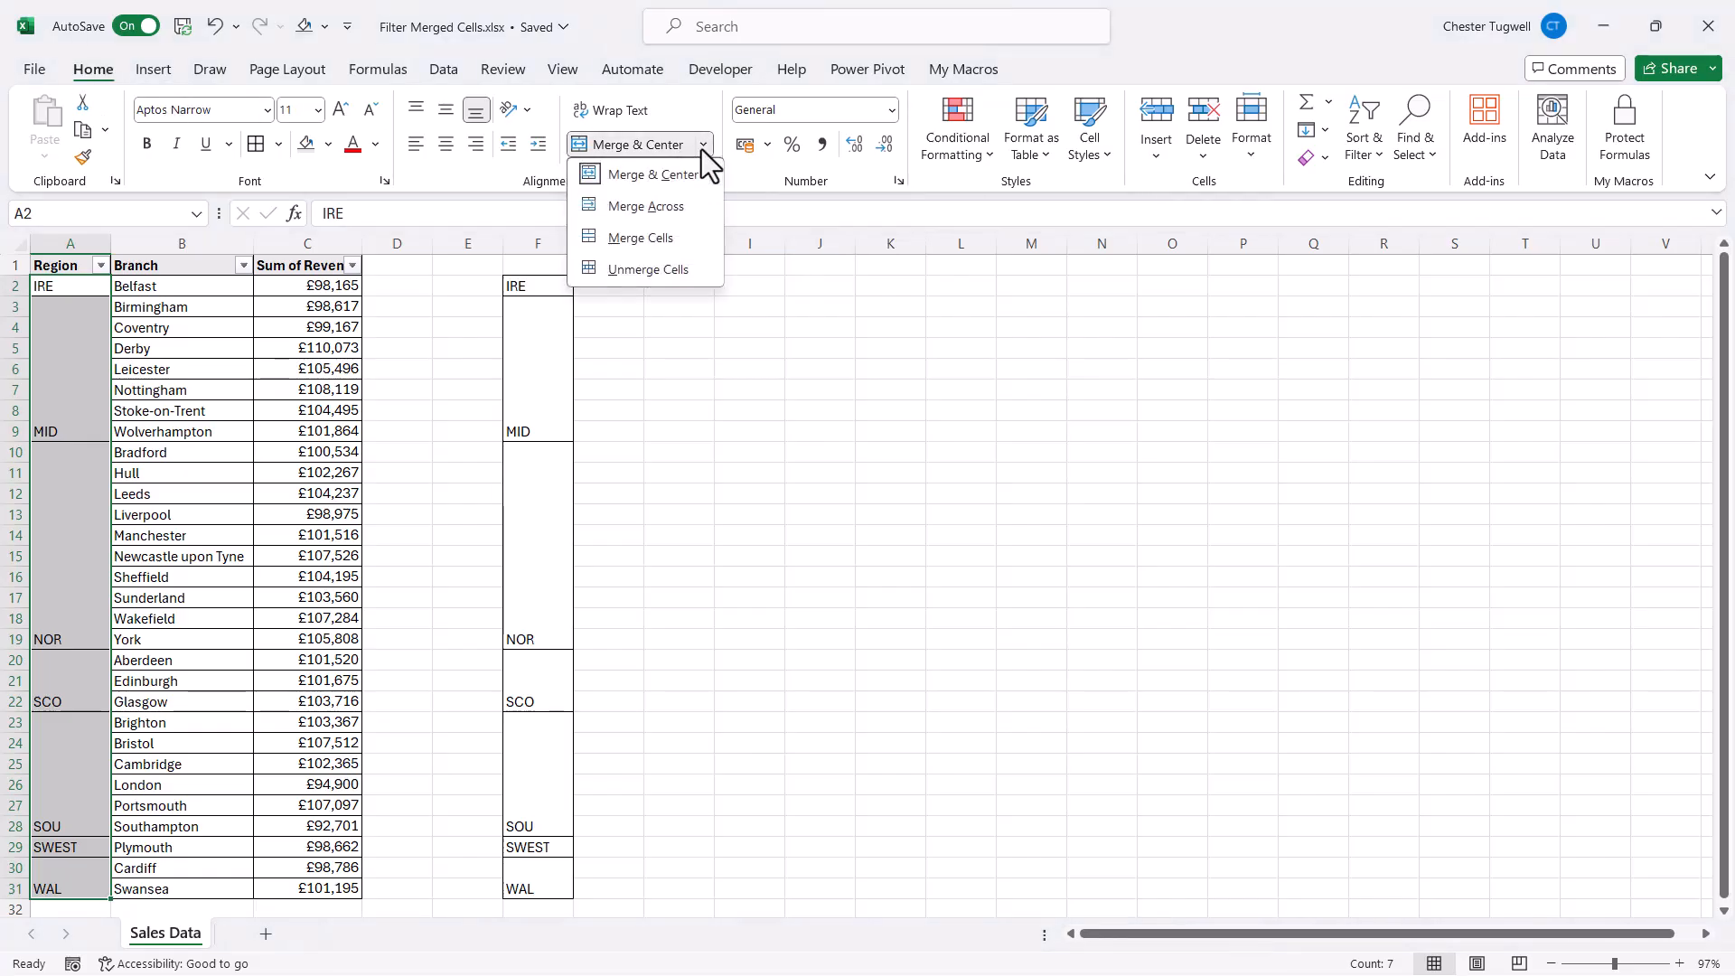
pyautogui.moveTo(647, 269)
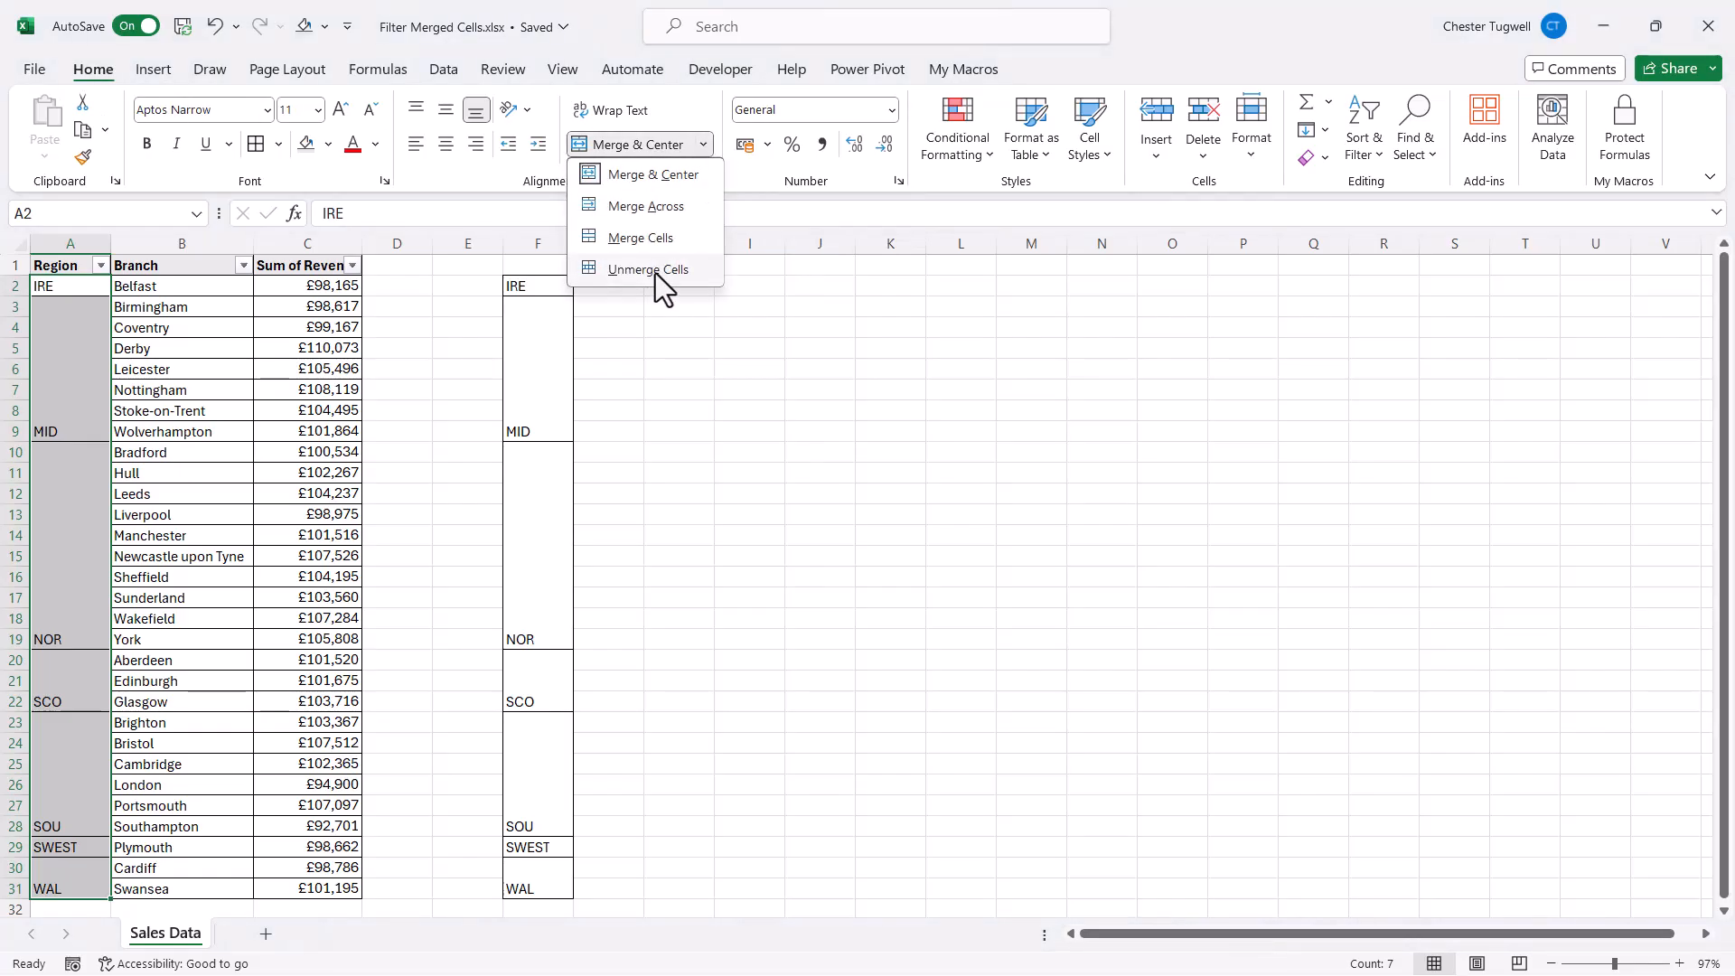
pyautogui.click(647, 269)
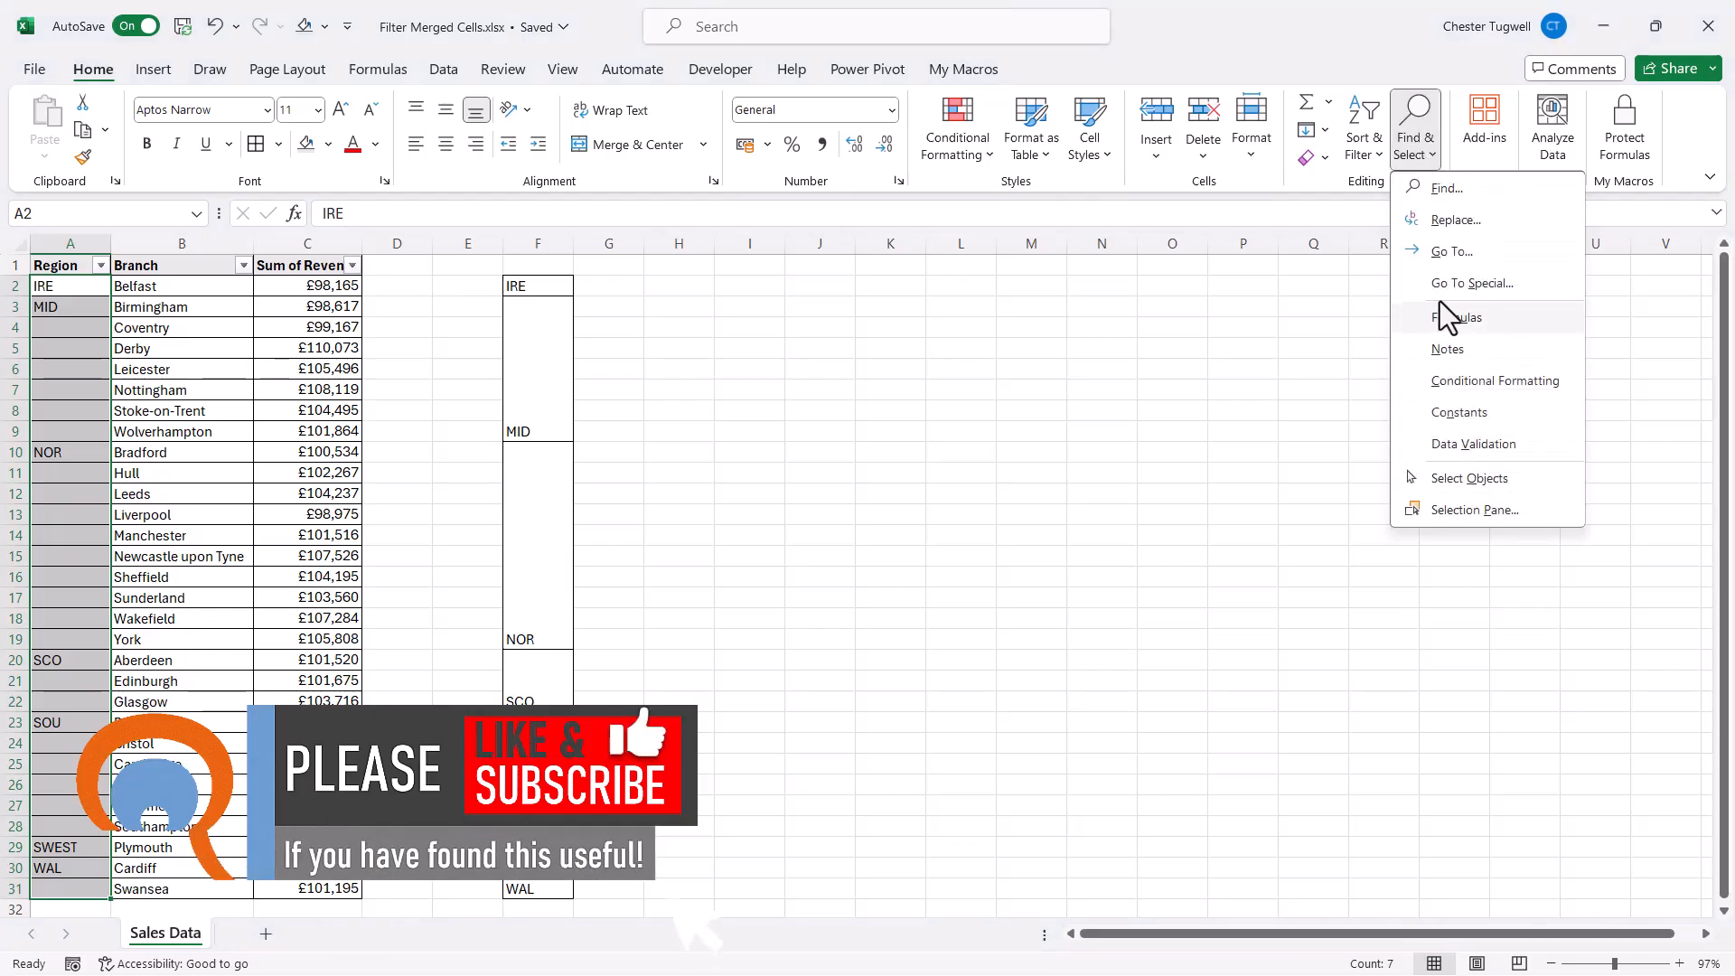
# Select all blank cells in the Region range via Go To Special > Blanks
pyautogui.click(1471, 282)
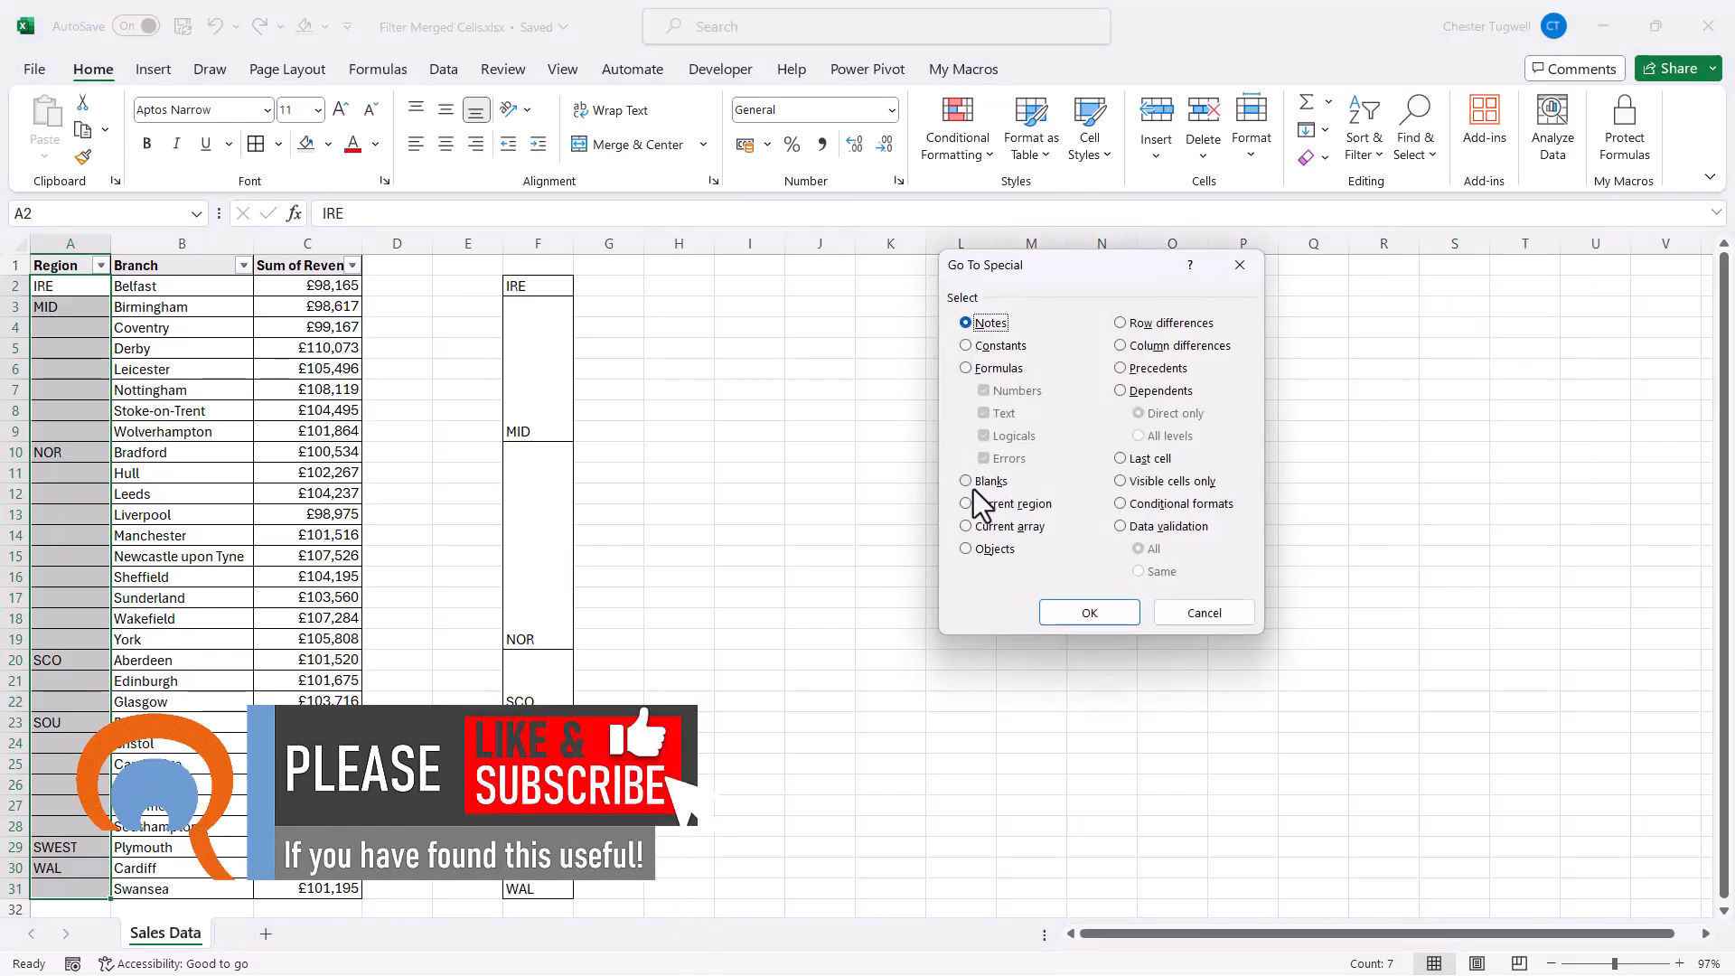
pyautogui.click(965, 480)
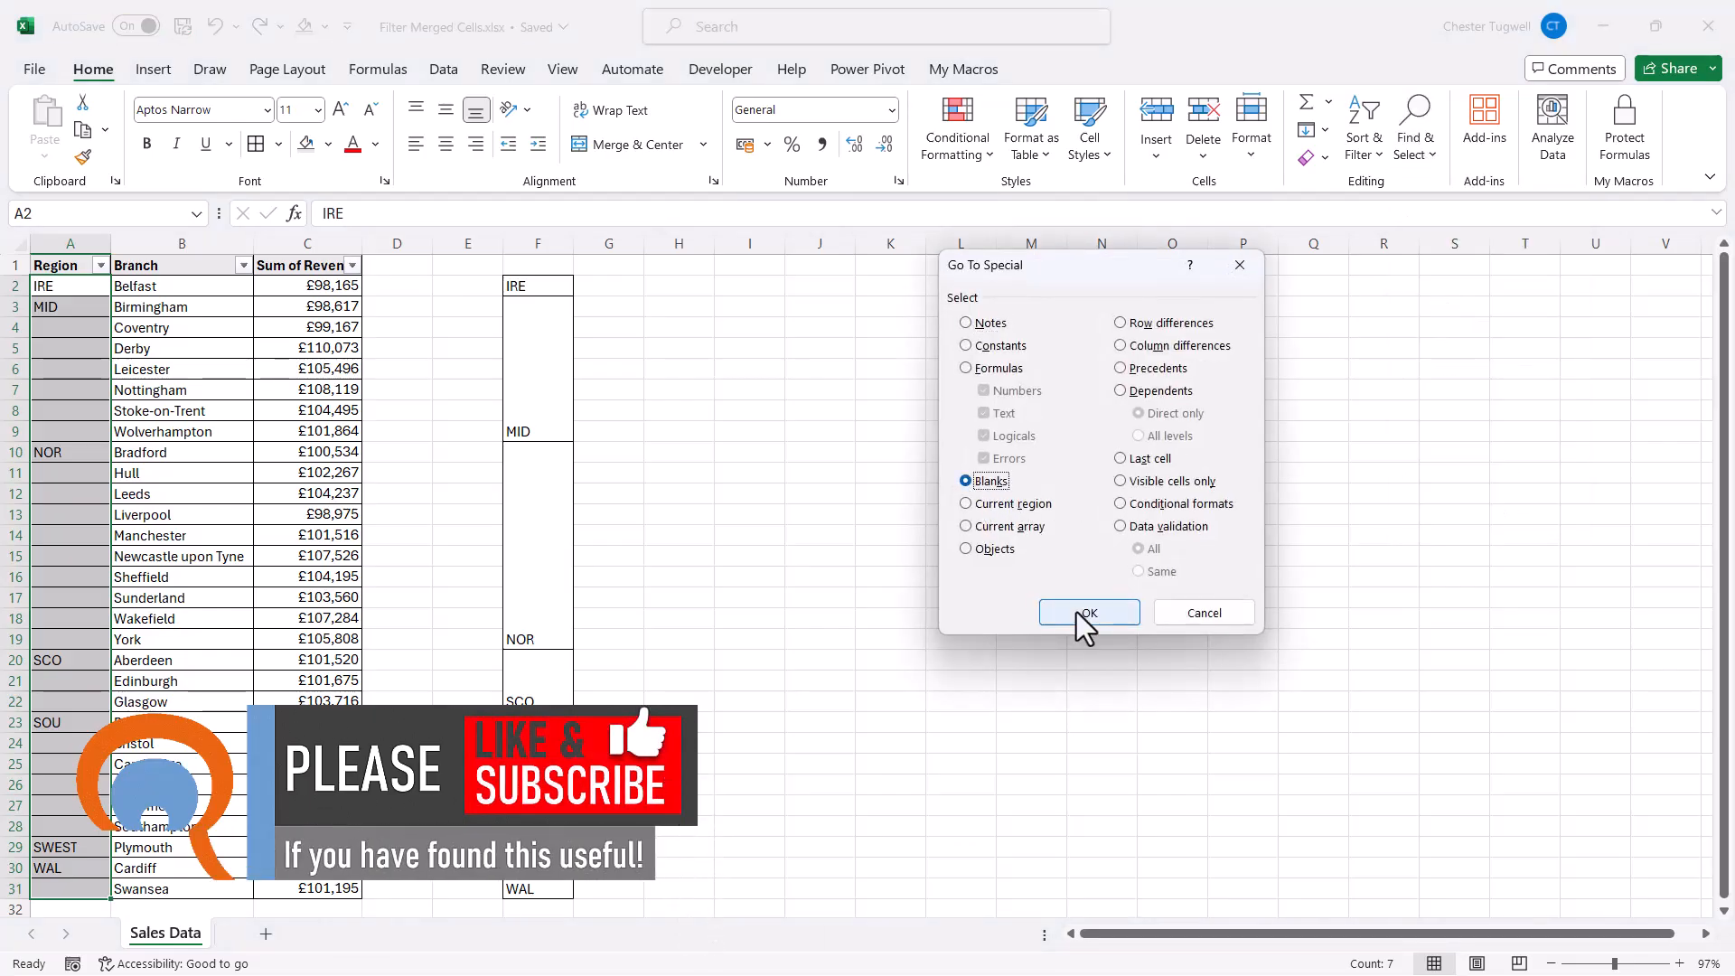
pyautogui.click(1087, 612)
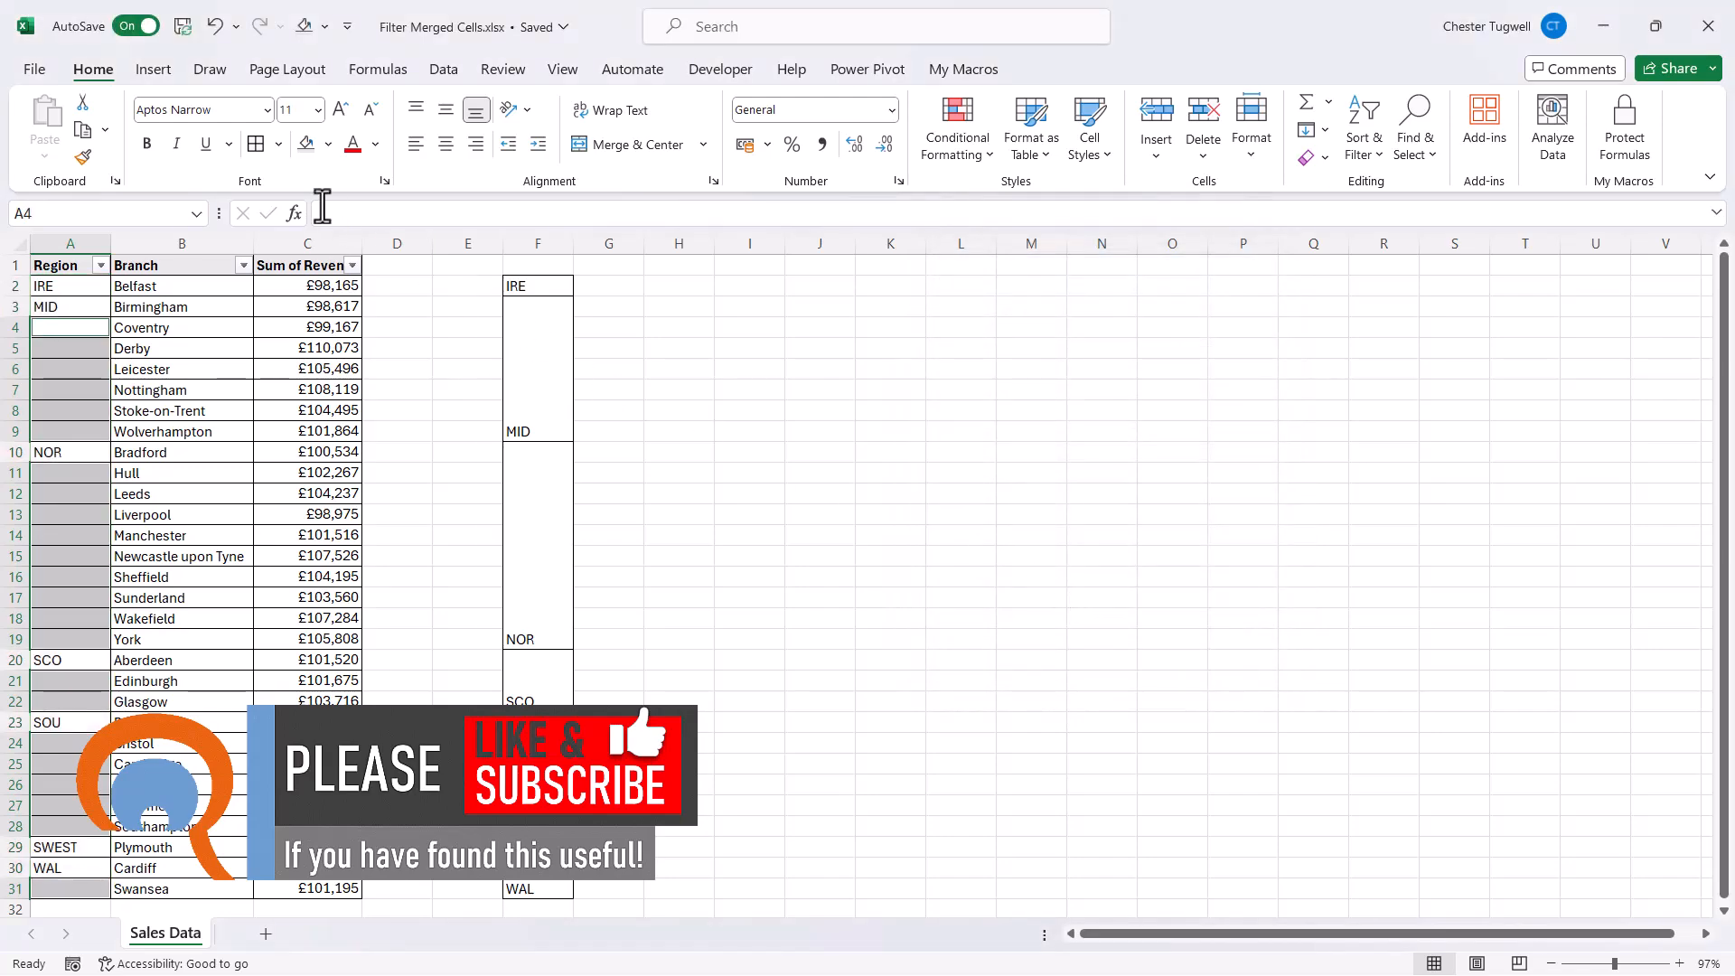
# Fill every blank Region cell with =A3-style reference to the cell above using Ctrl+Enter
pyautogui.write('=')
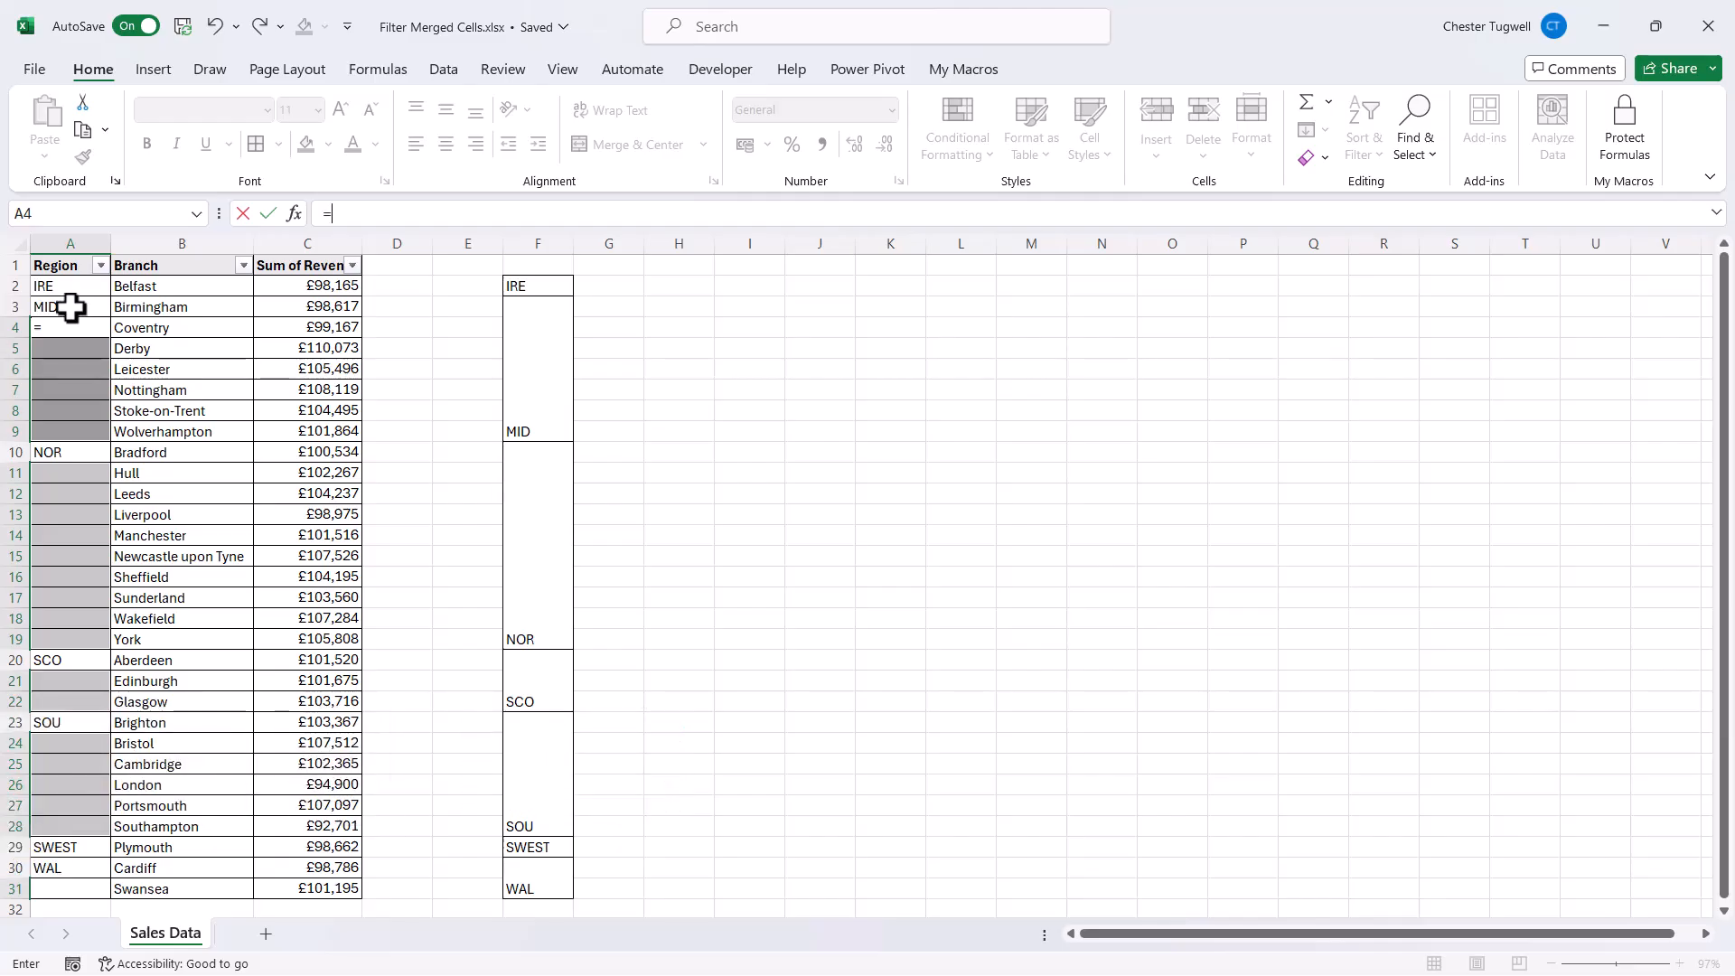
pyautogui.click(68, 307)
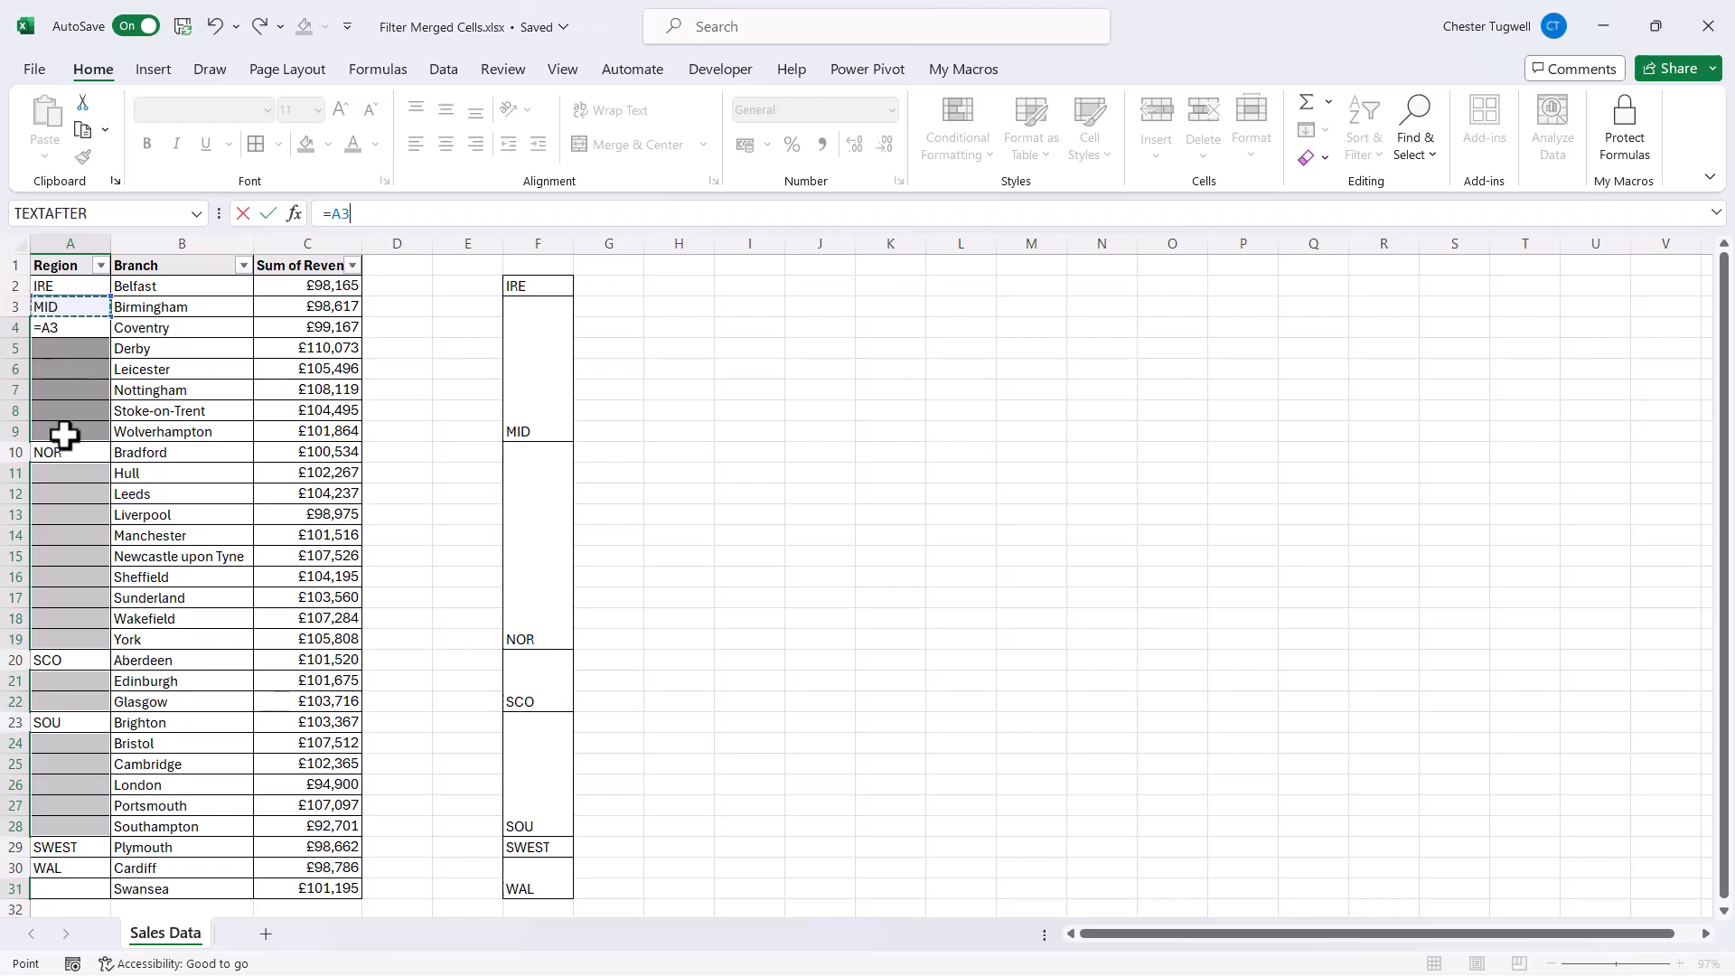
pyautogui.press('ctrl+enter')
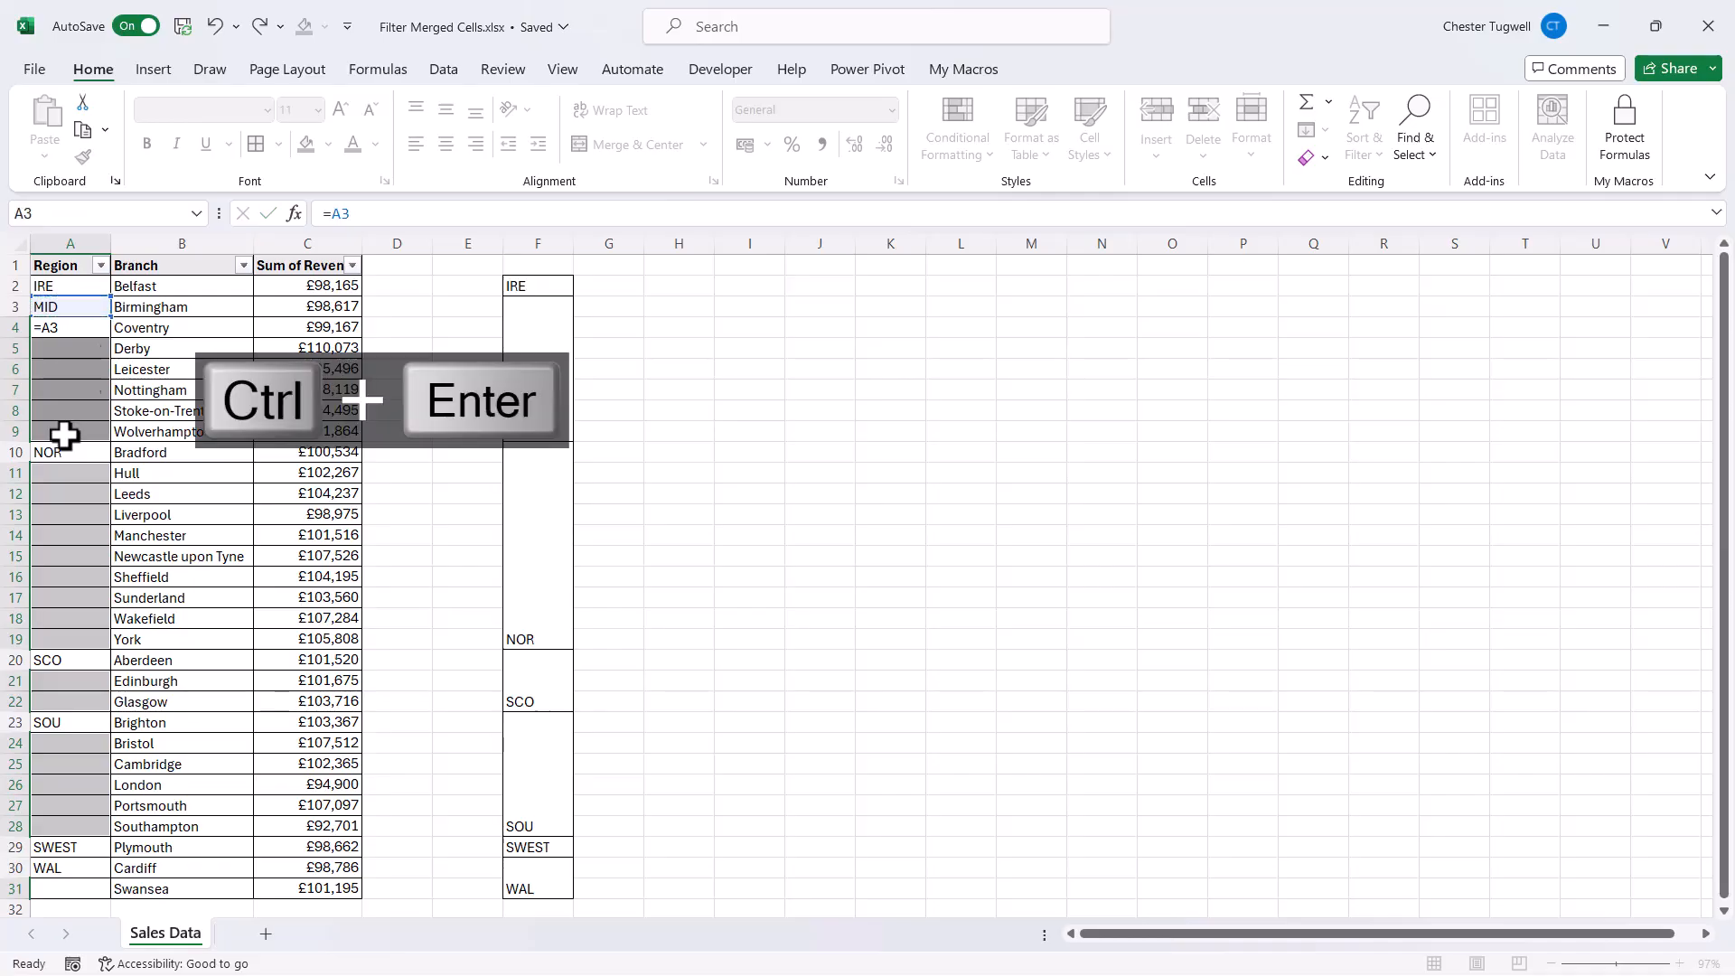
pyautogui.press('ctrl+enter')
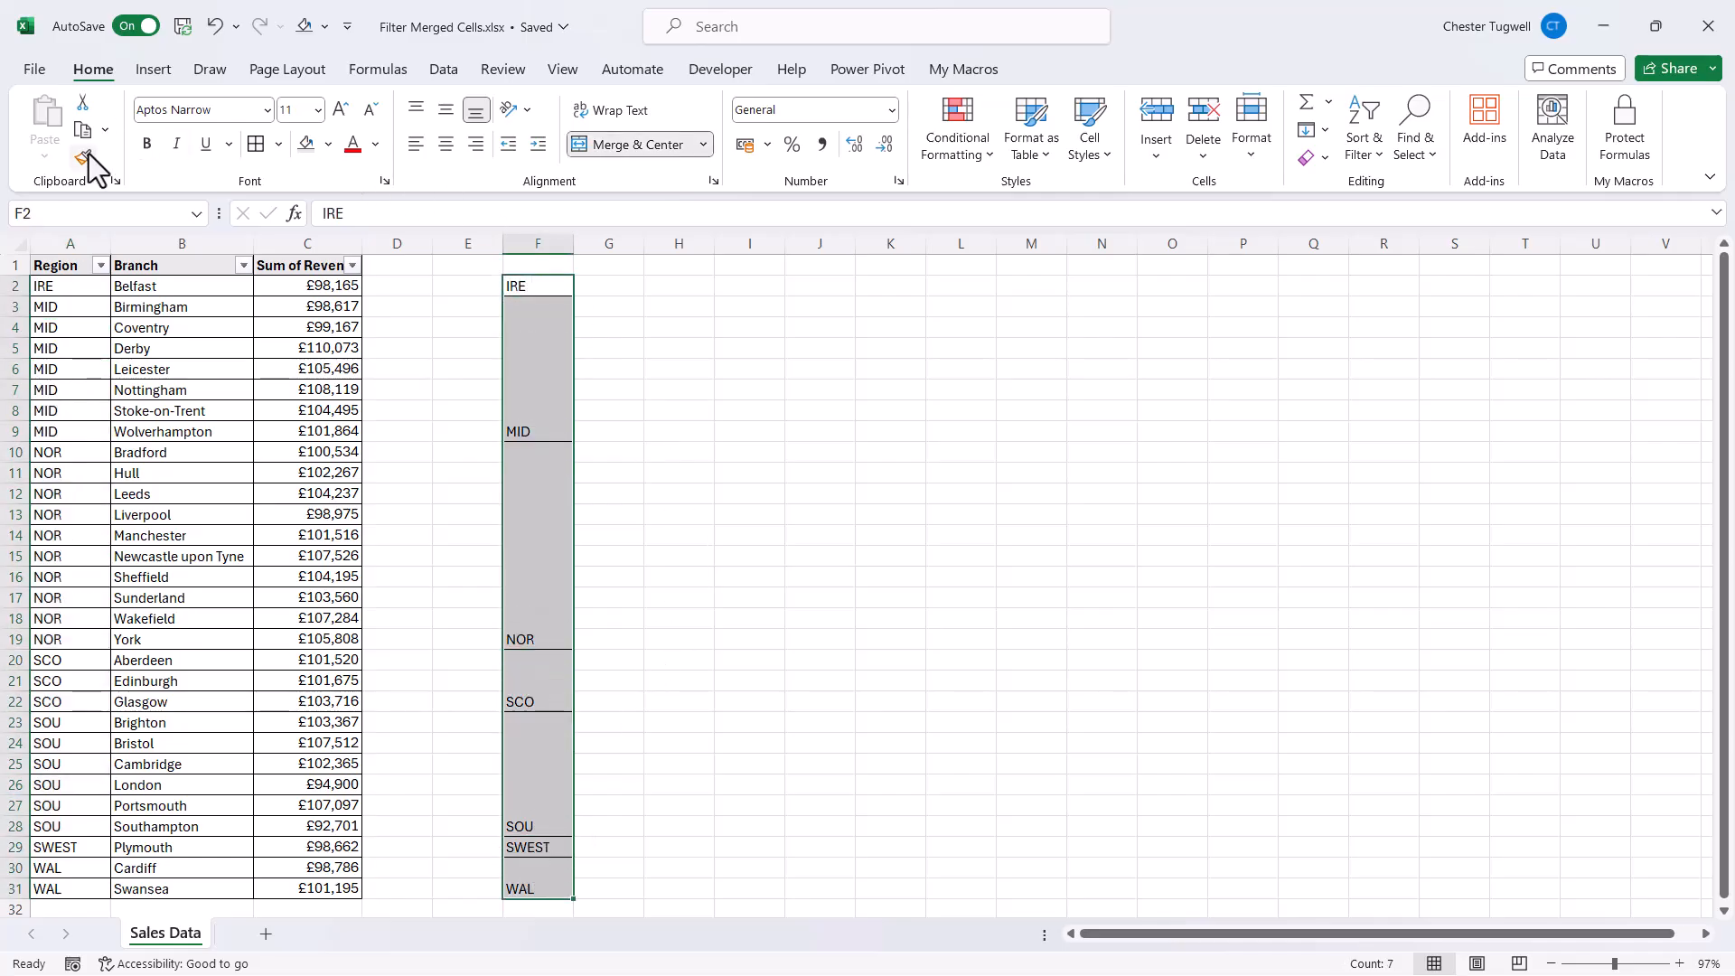
pyautogui.moveTo(85, 161)
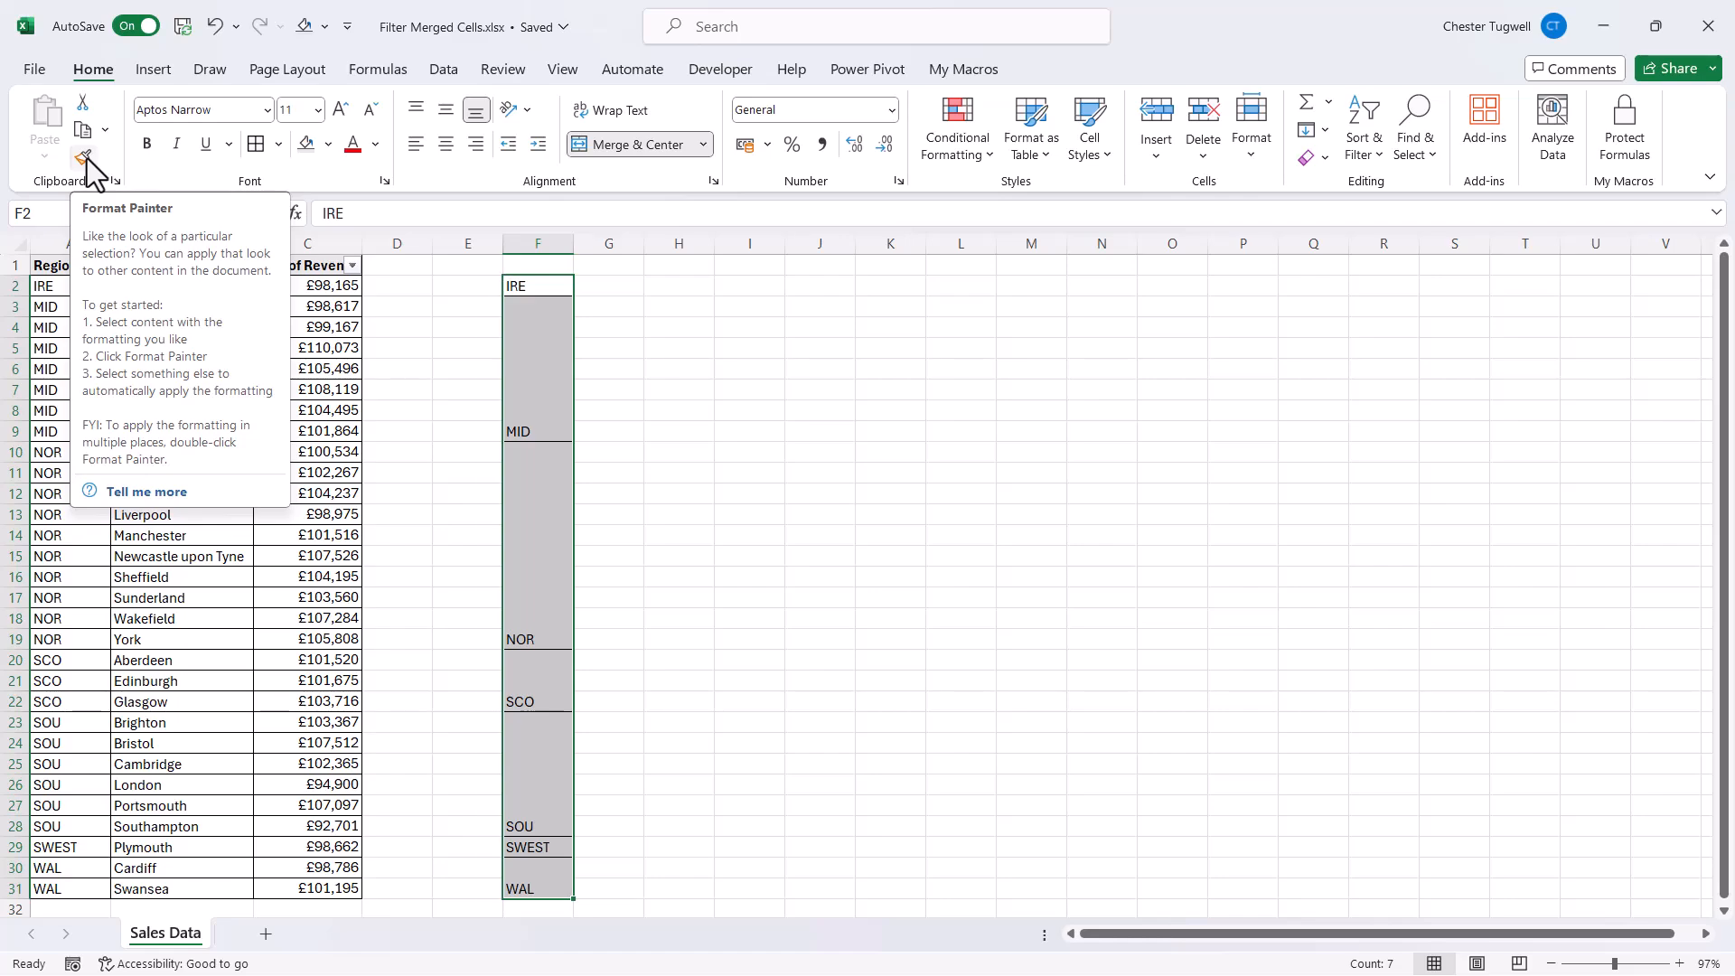
# Paint the merged formatting from F2:F31 back onto the Region column
pyautogui.click(81, 159)
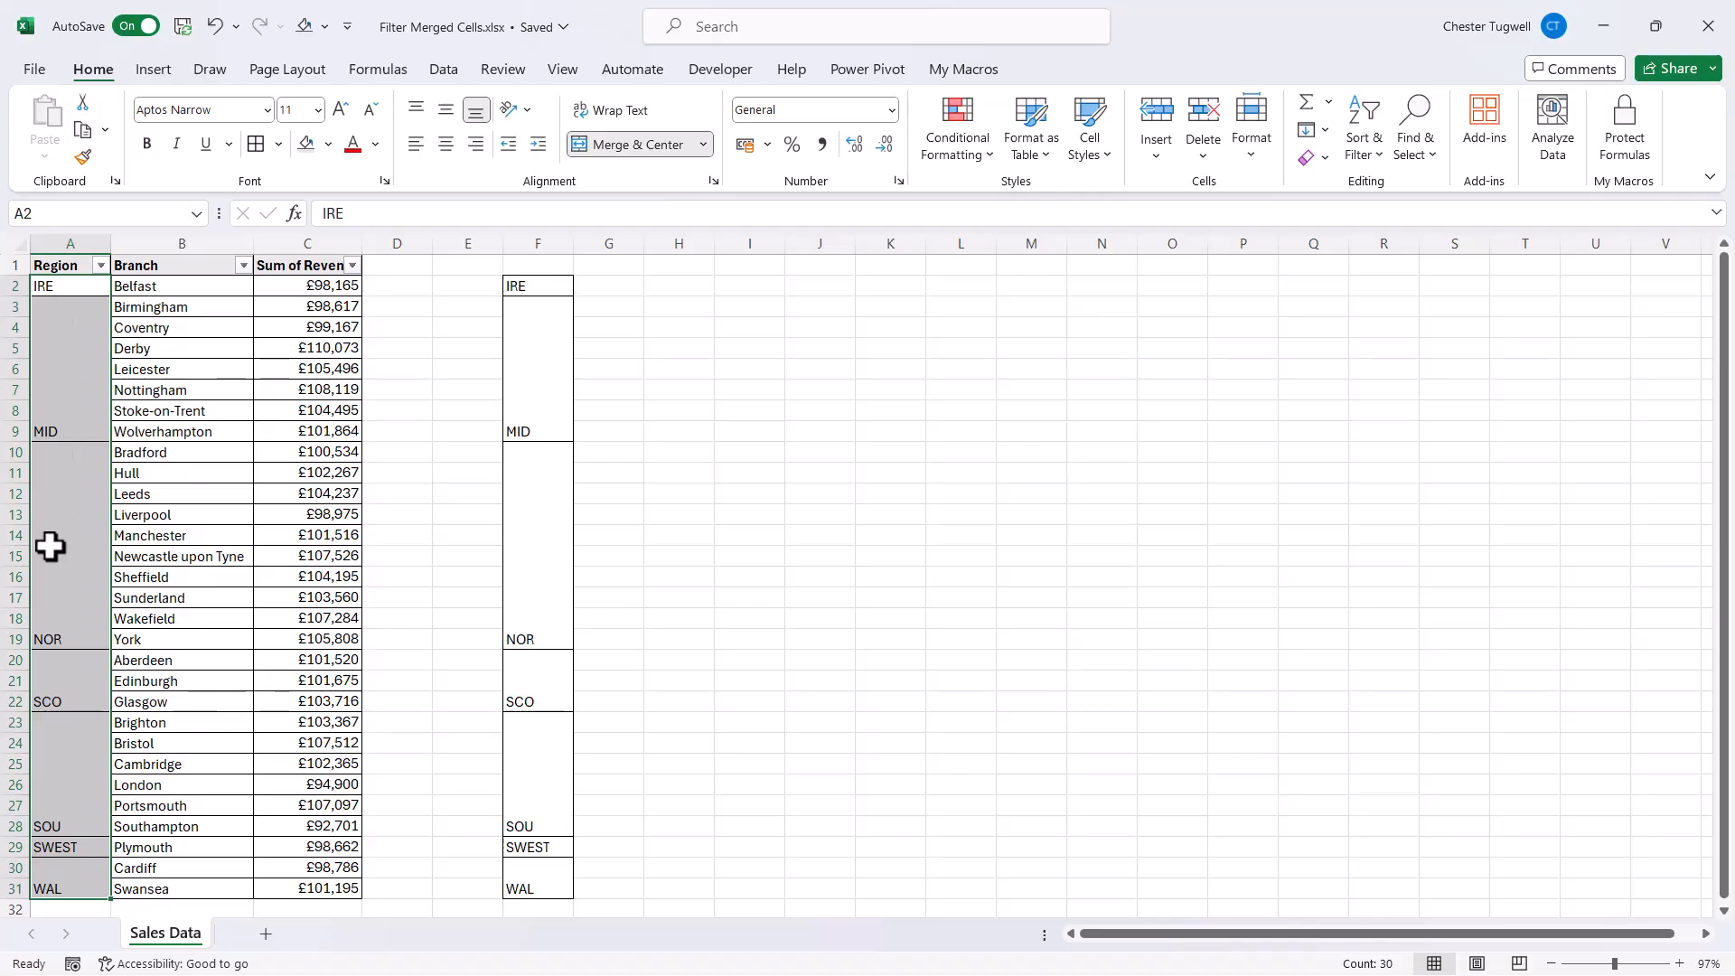
pyautogui.moveTo(54, 674)
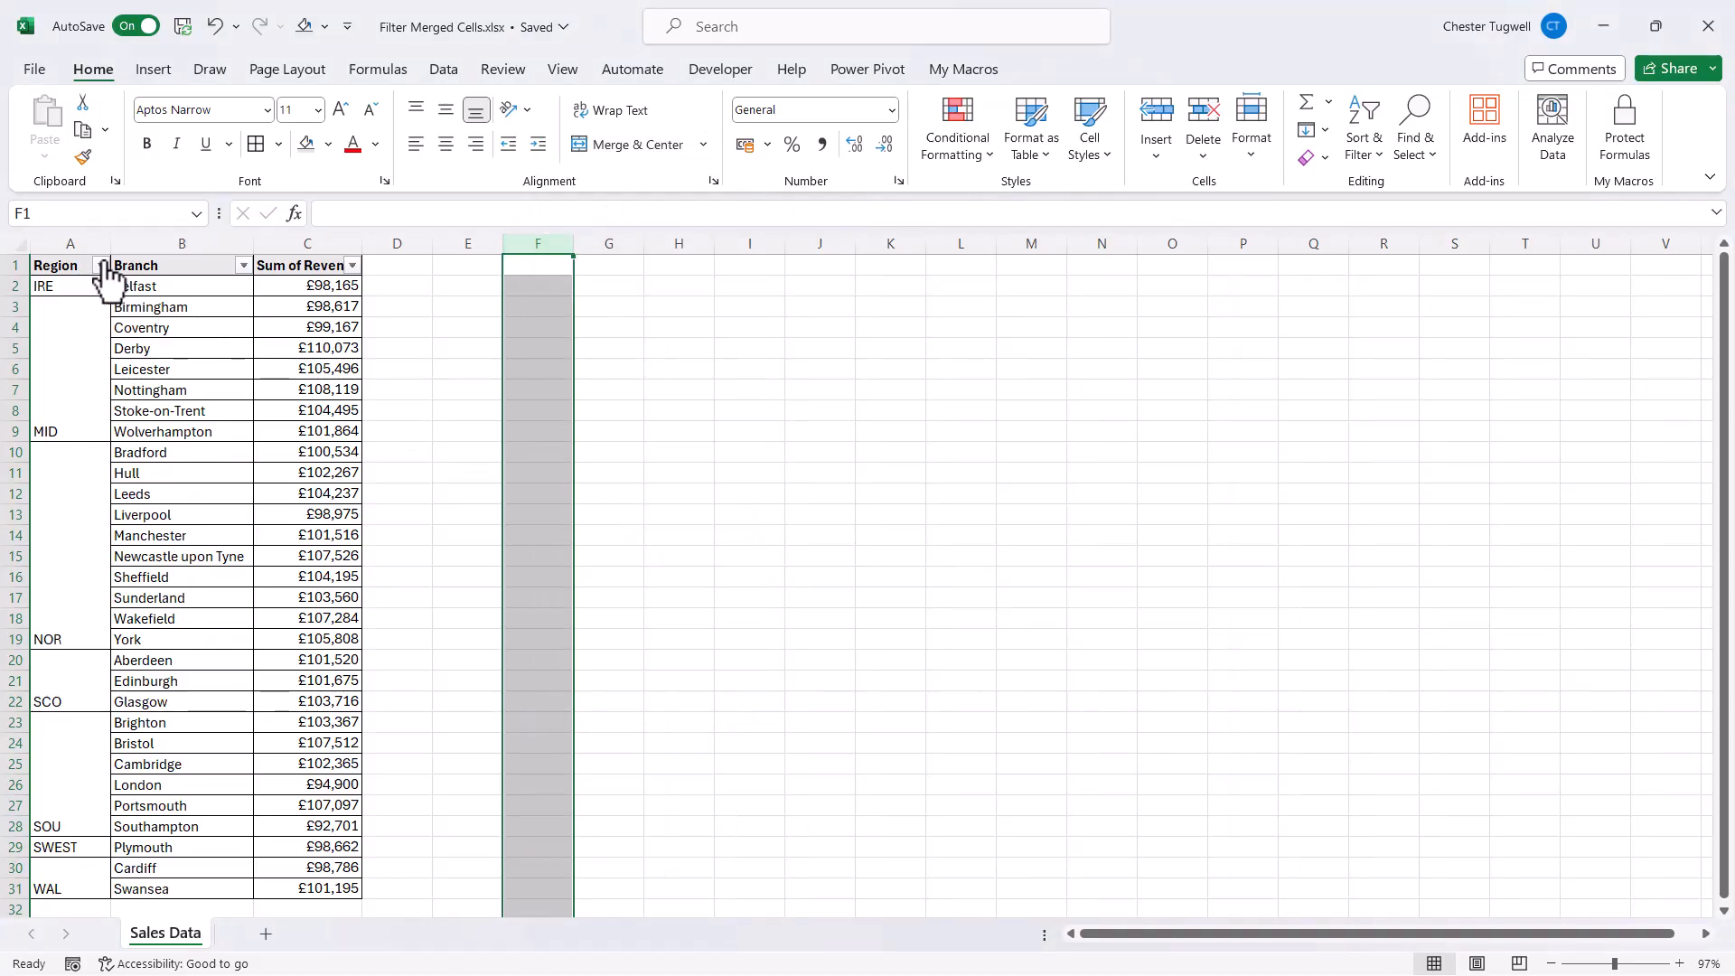
# Filter Region to MID so all seven Midlands branches appear
pyautogui.click(99, 263)
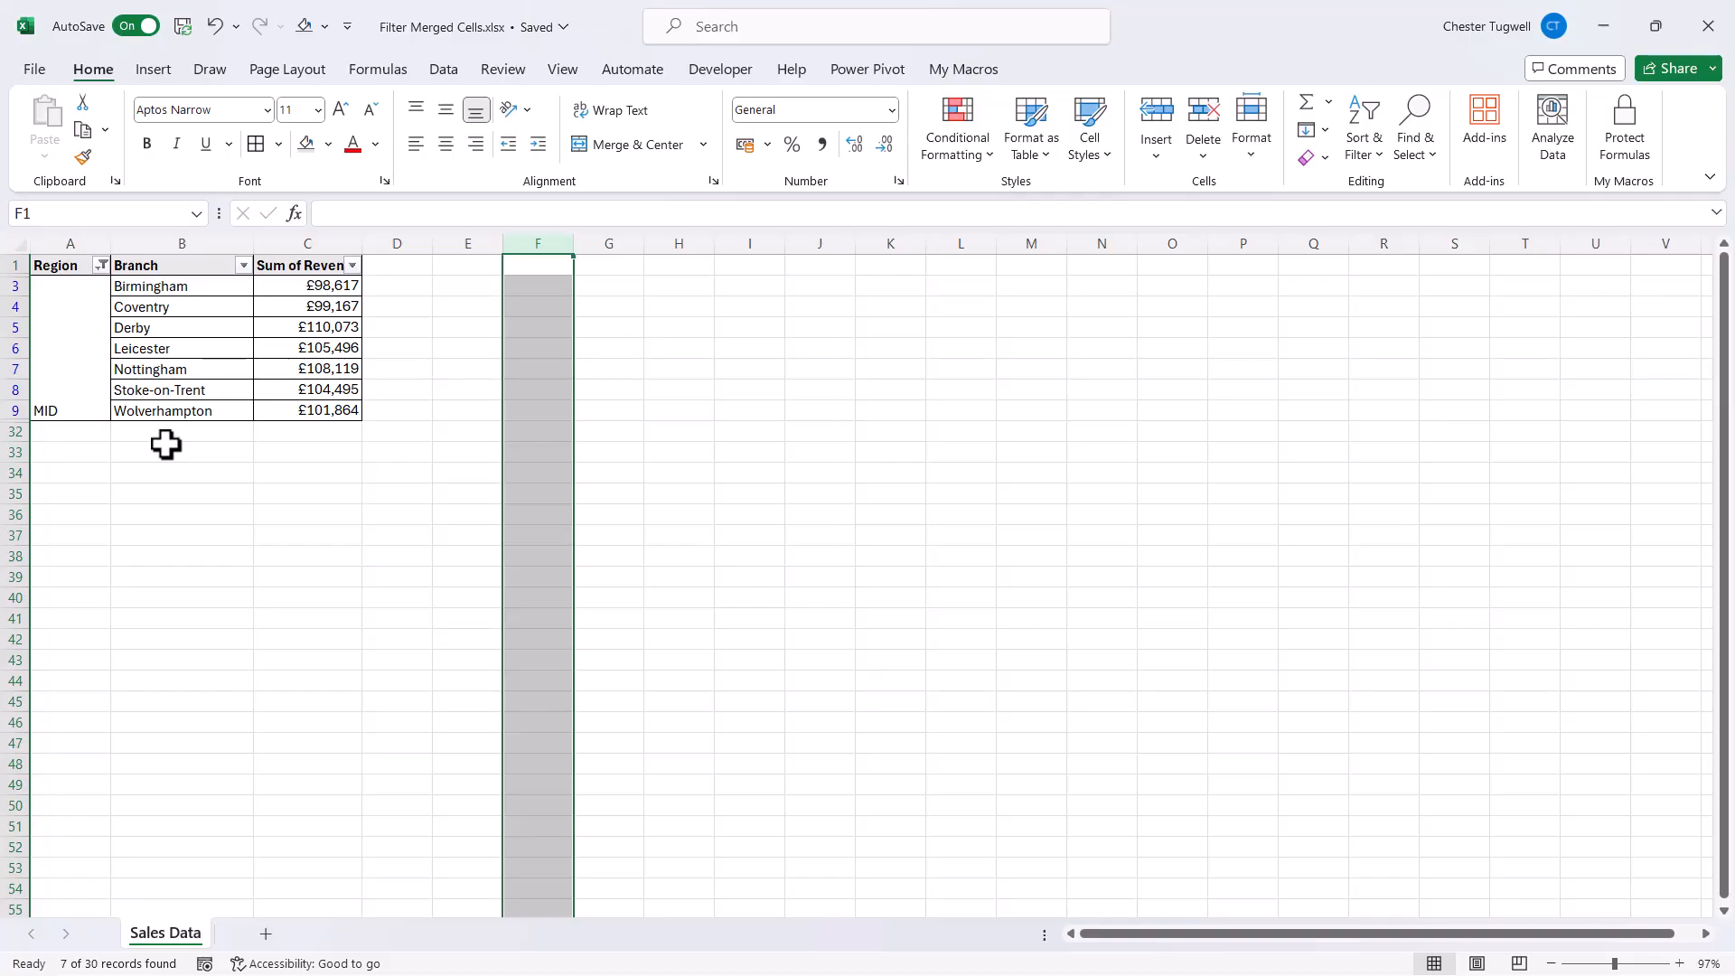
pyautogui.moveTo(159, 443)
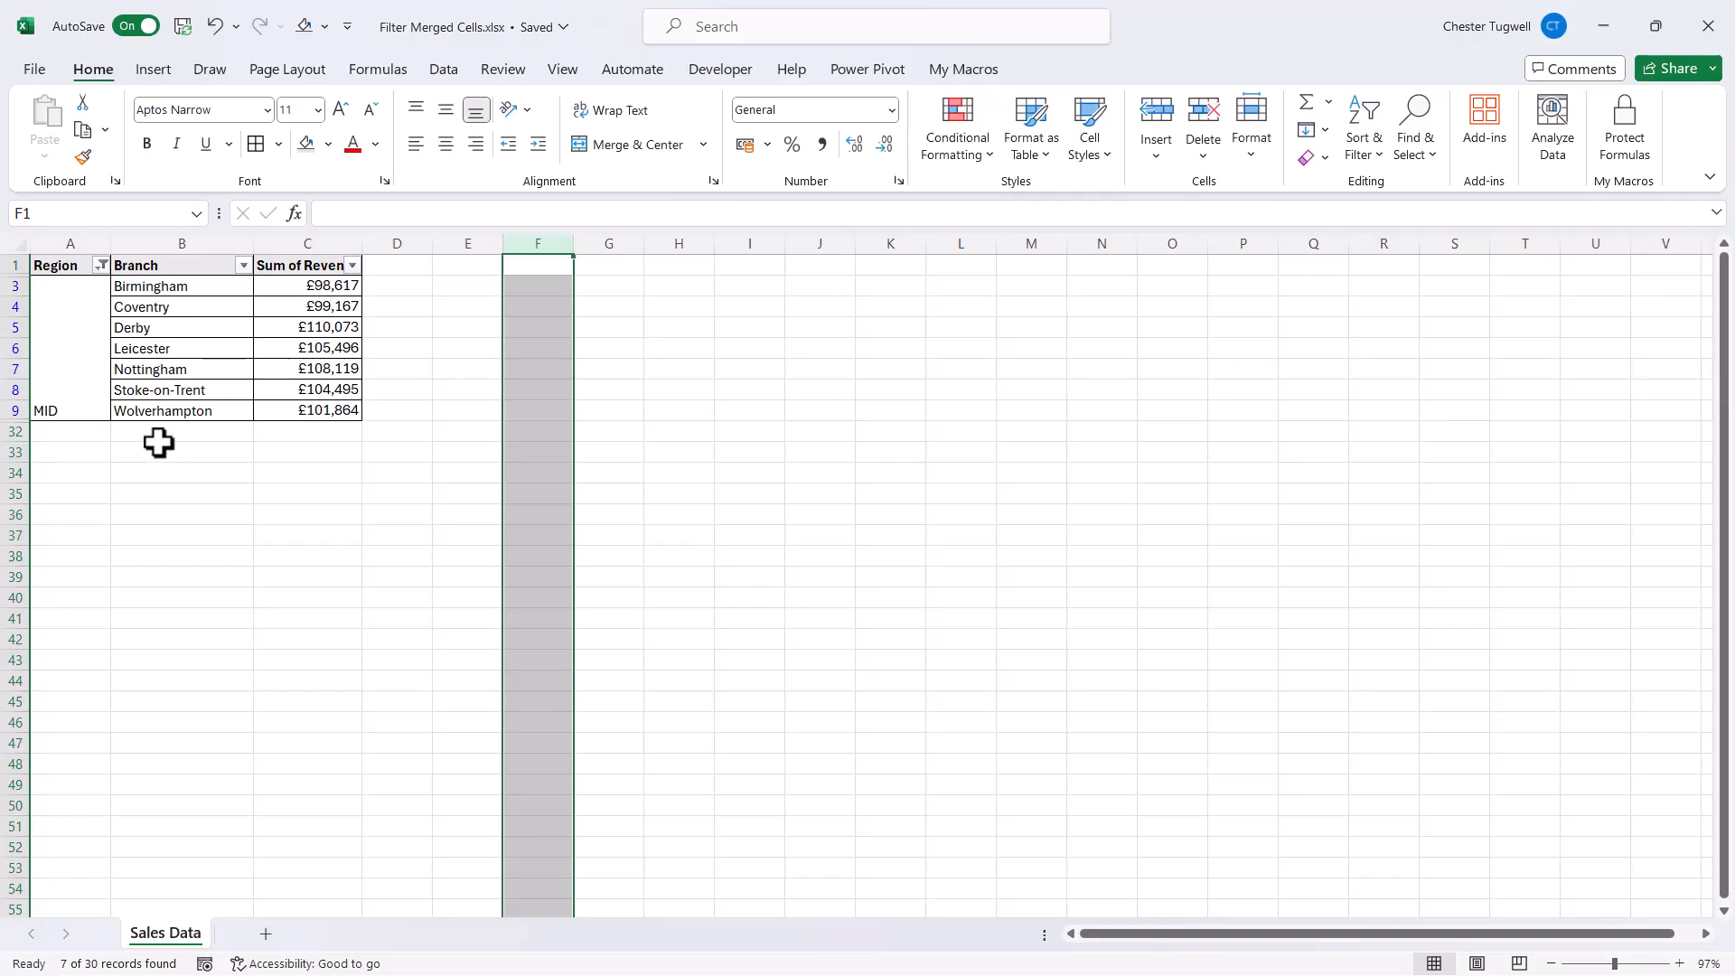